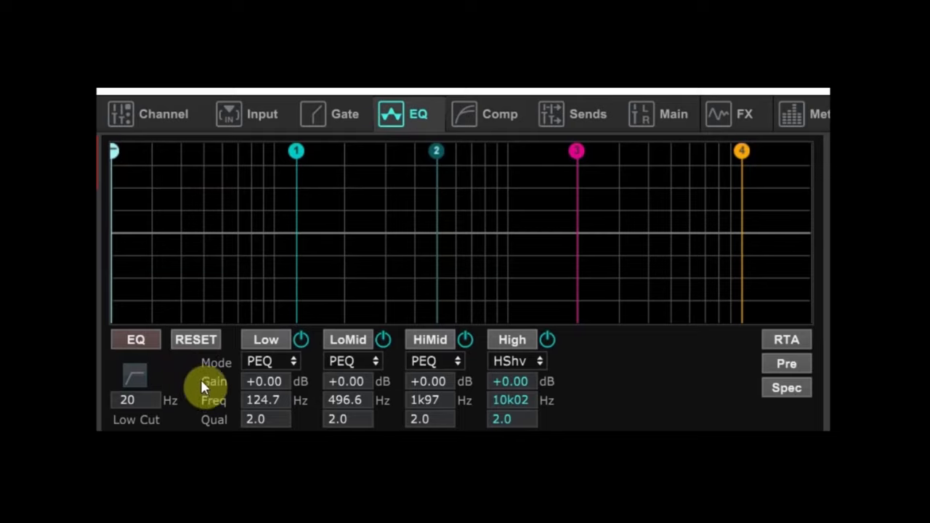
- Switch on the channel EQ, leaving all four bands flat at 0 dB
left_click(135, 339)
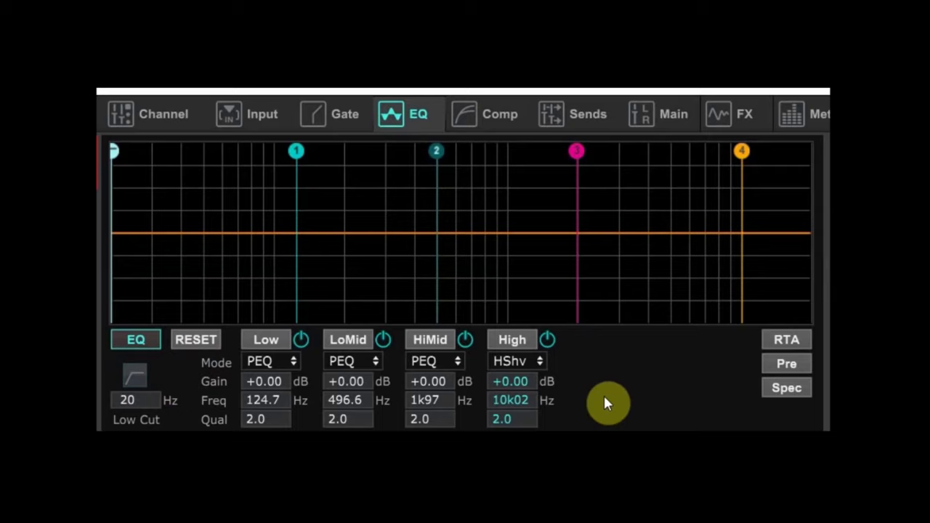
mouse_move(135, 339)
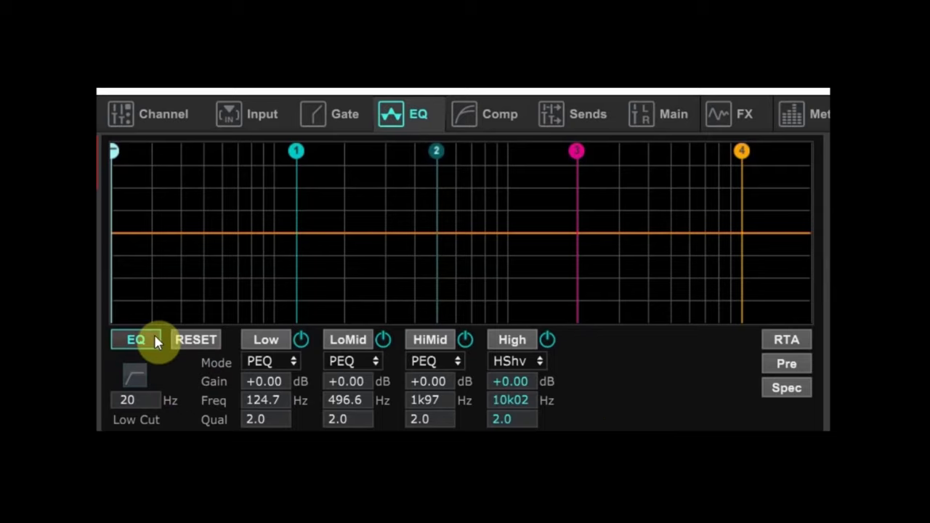
mouse_move(159, 381)
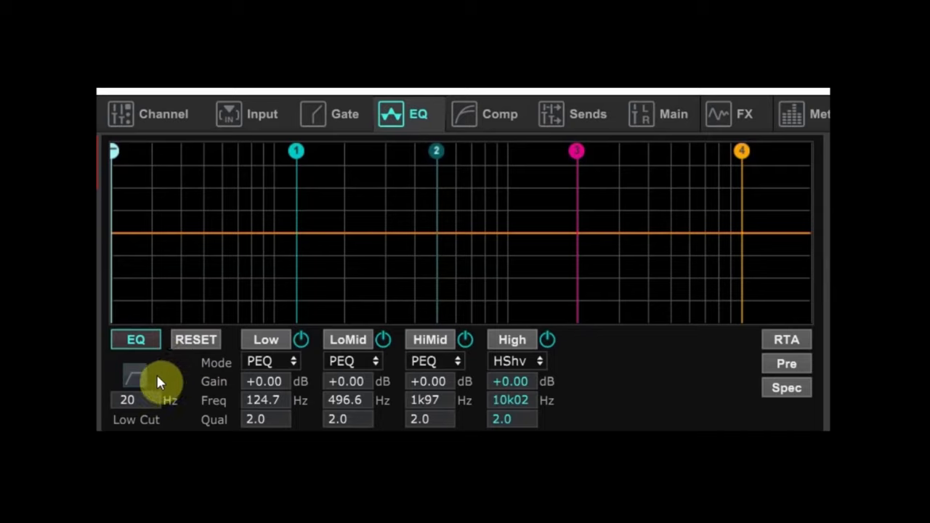
- Enable the low cut filter and raise its cutoff from 20 Hz to 40 Hz
left_click(138, 381)
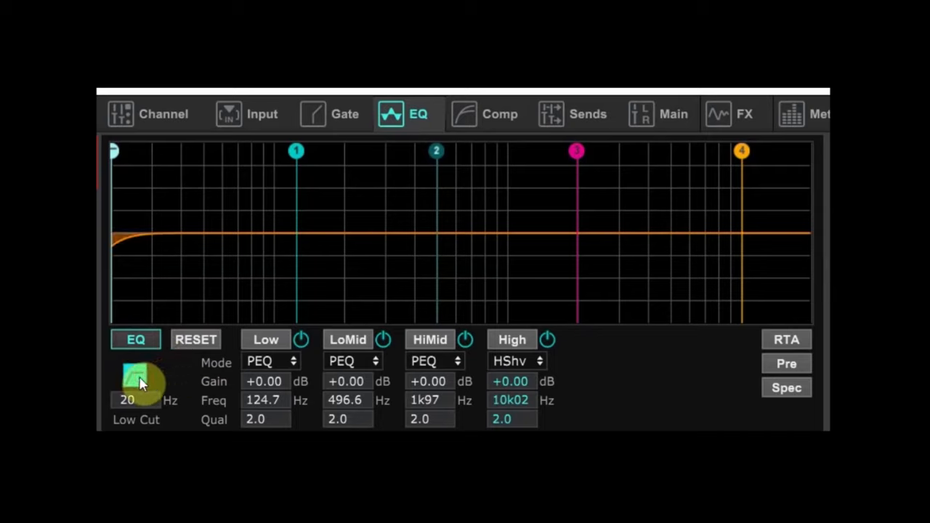
mouse_move(158, 384)
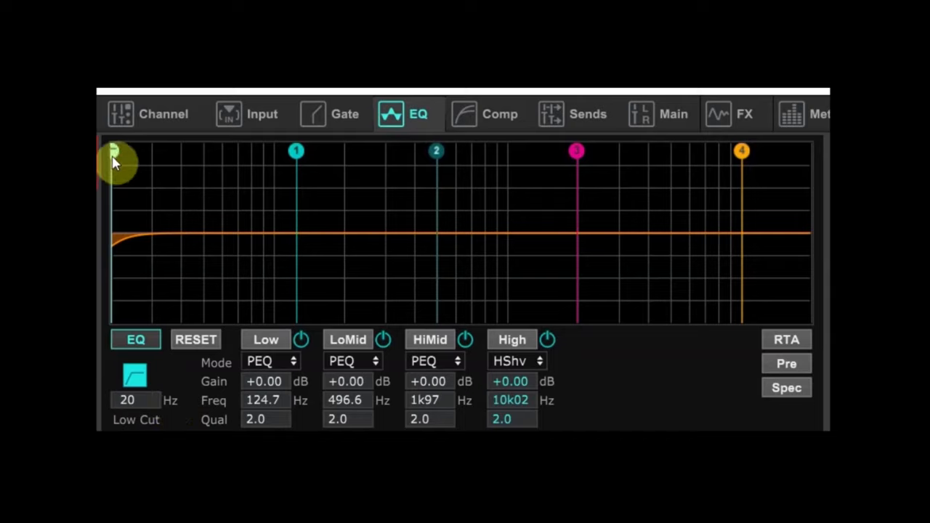
left_click_drag(115, 156, 131, 156)
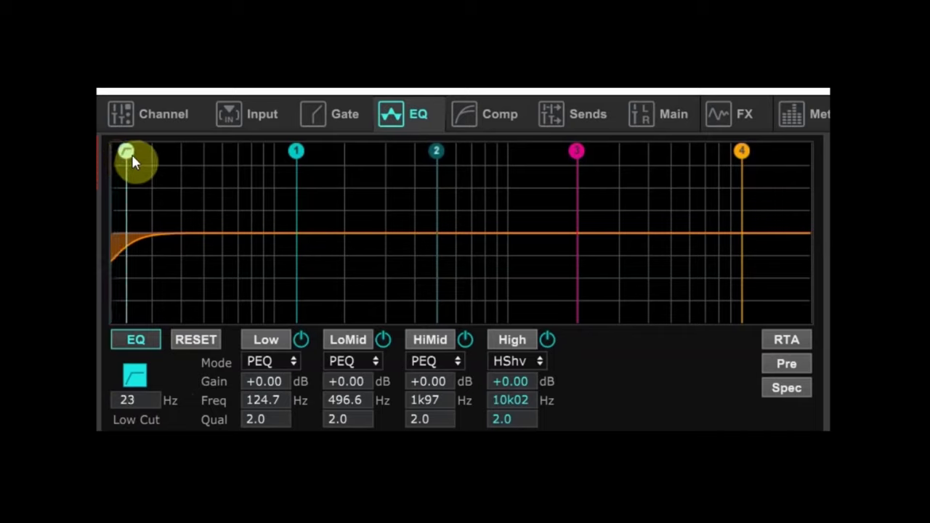
left_click_drag(127, 155, 141, 151)
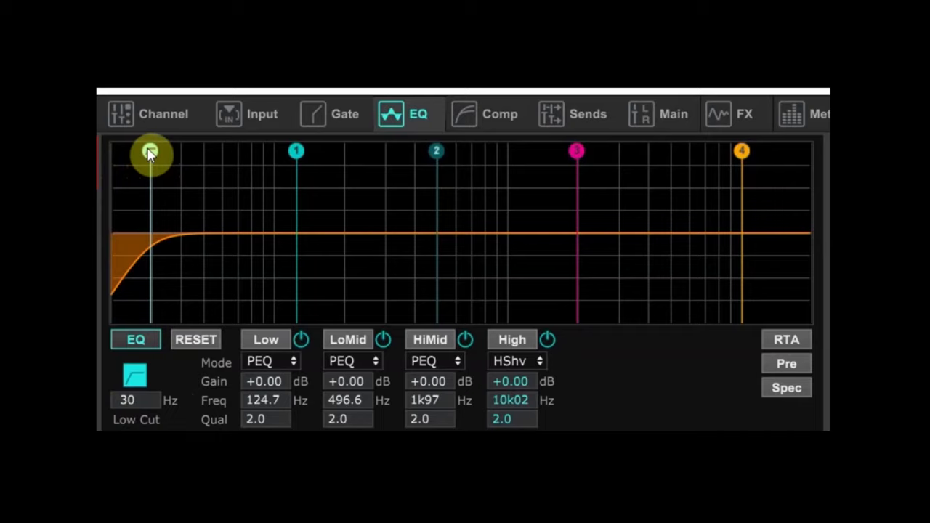
left_click_drag(149, 154, 169, 154)
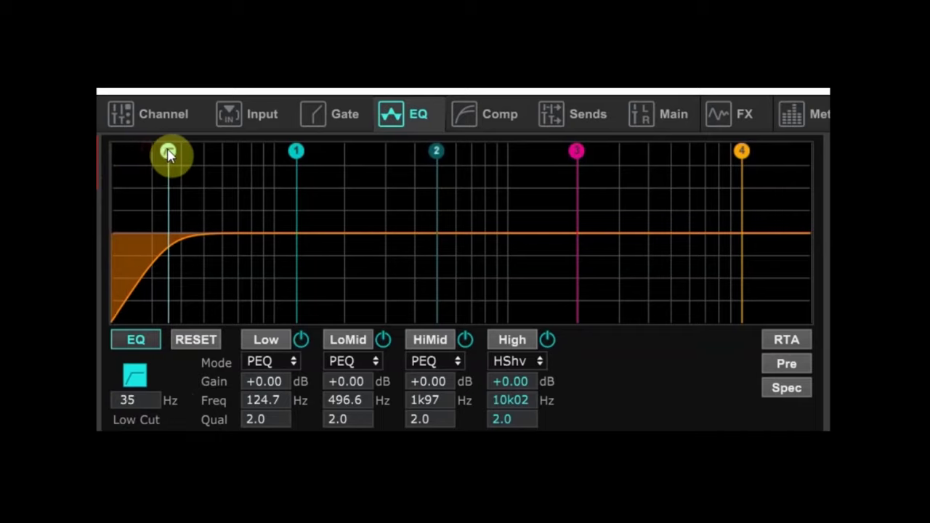
left_click_drag(170, 154, 180, 151)
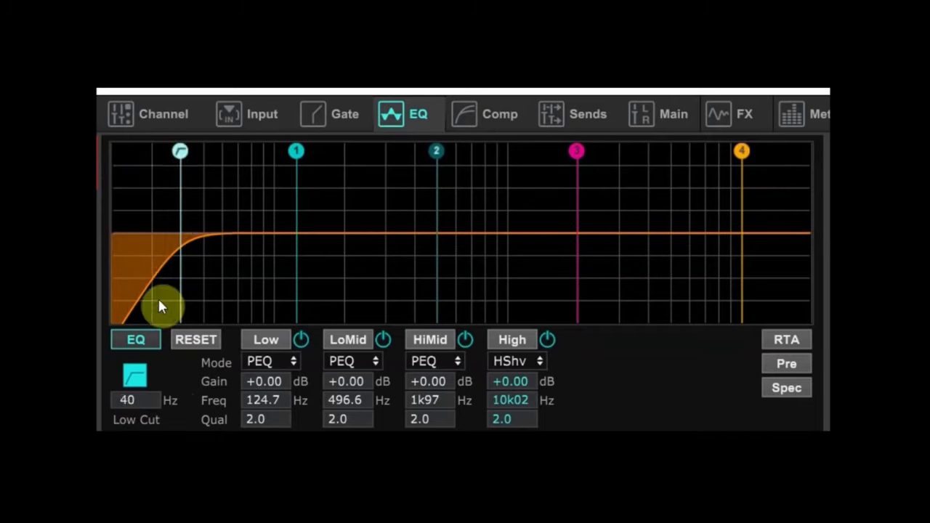
mouse_move(180, 390)
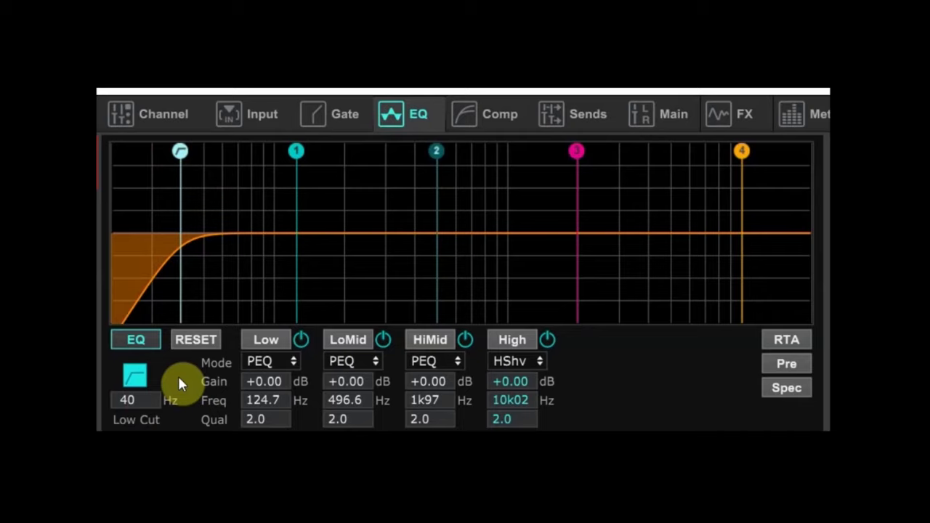
mouse_move(396, 204)
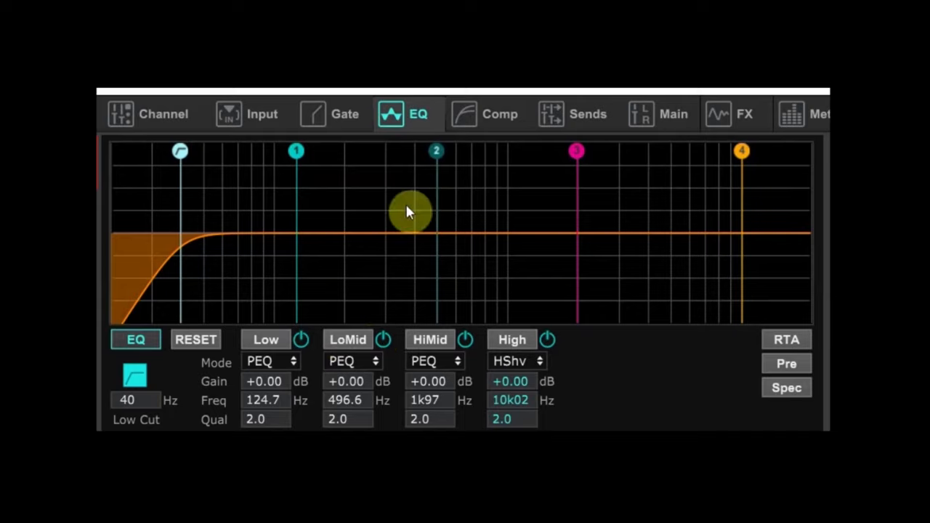
- Drag the low-mid band to about 170 Hz and pull it down to a 14 dB cut
left_click_drag(410, 211, 425, 153)
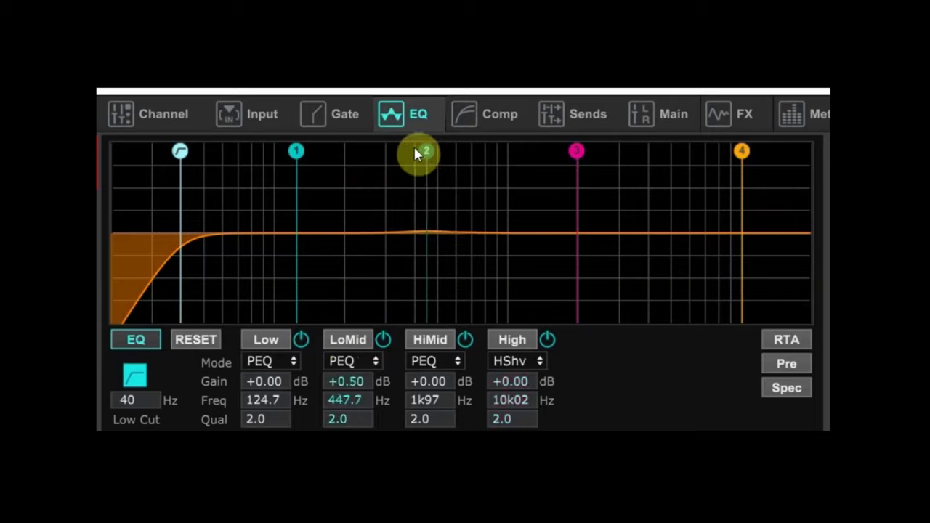
left_click_drag(425, 151, 339, 155)
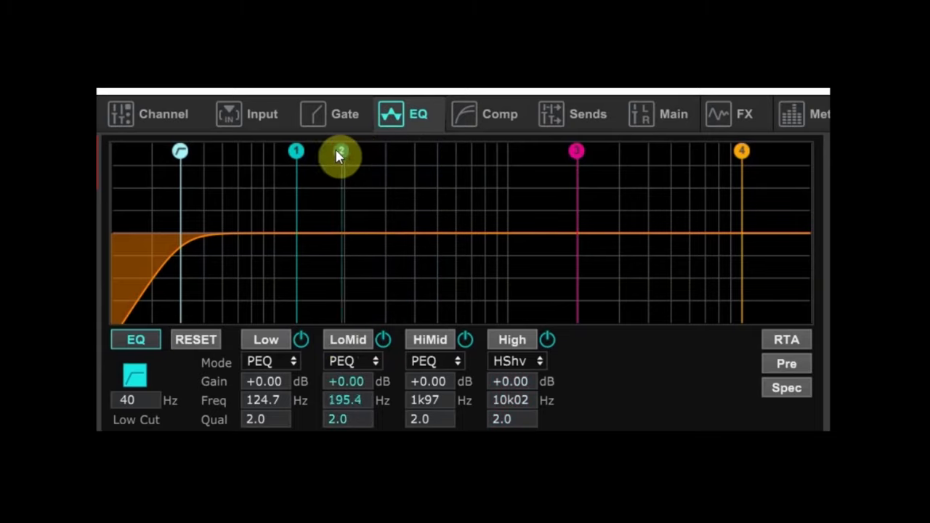
left_click_drag(338, 153, 364, 283)
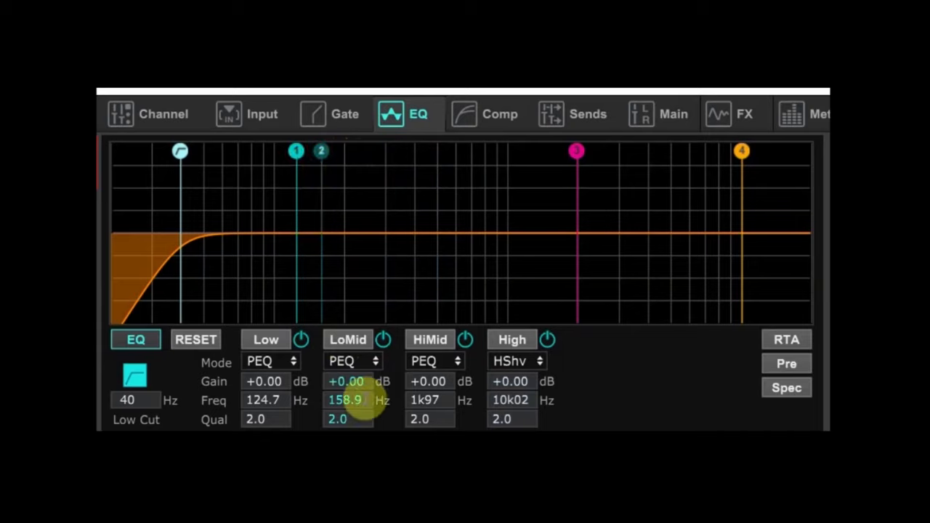
mouse_move(324, 160)
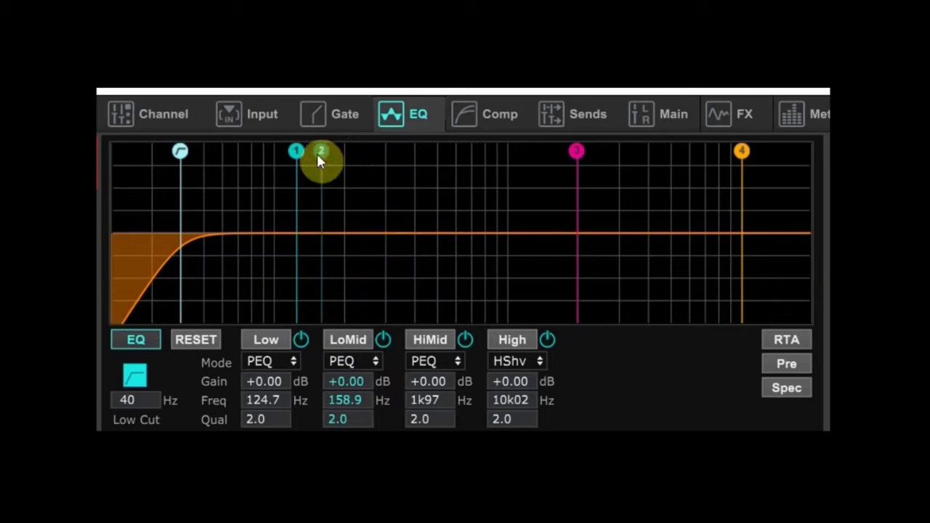
left_click_drag(322, 154, 325, 193)
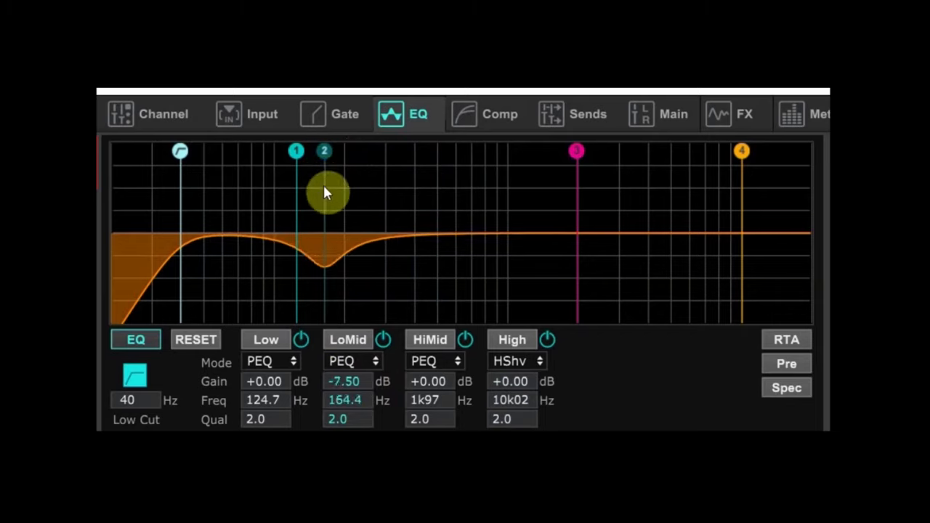
left_click_drag(324, 192, 329, 273)
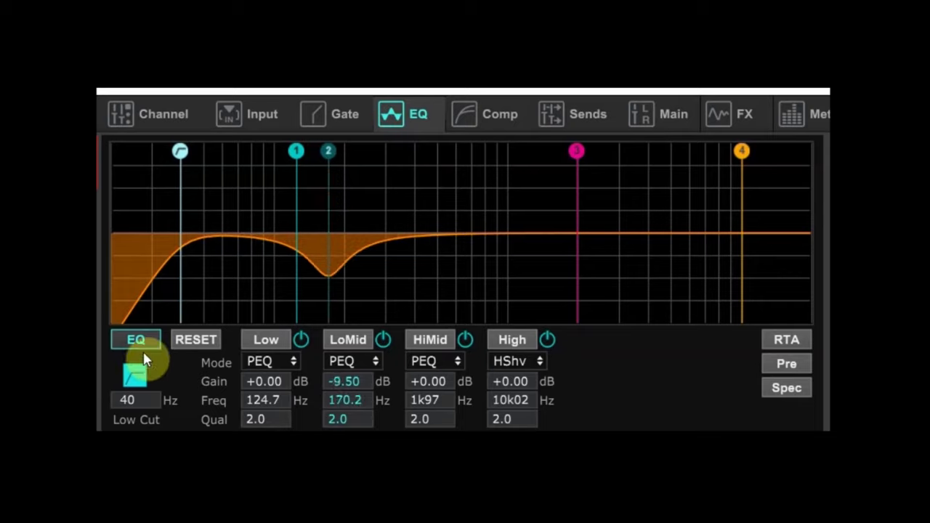
- A/B the EQ against bypass to audition the 14 dB cut, leaving it engaged
left_click(135, 339)
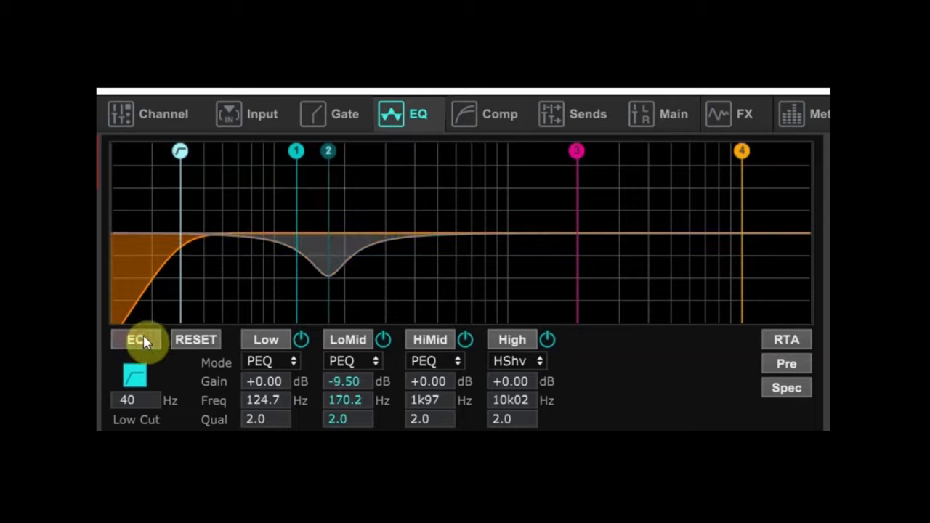
left_click(136, 340)
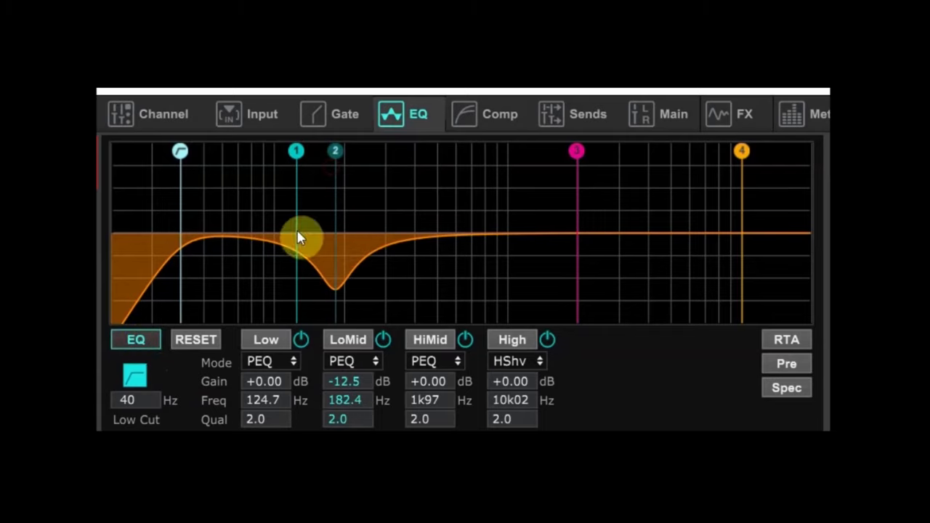
left_click(136, 339)
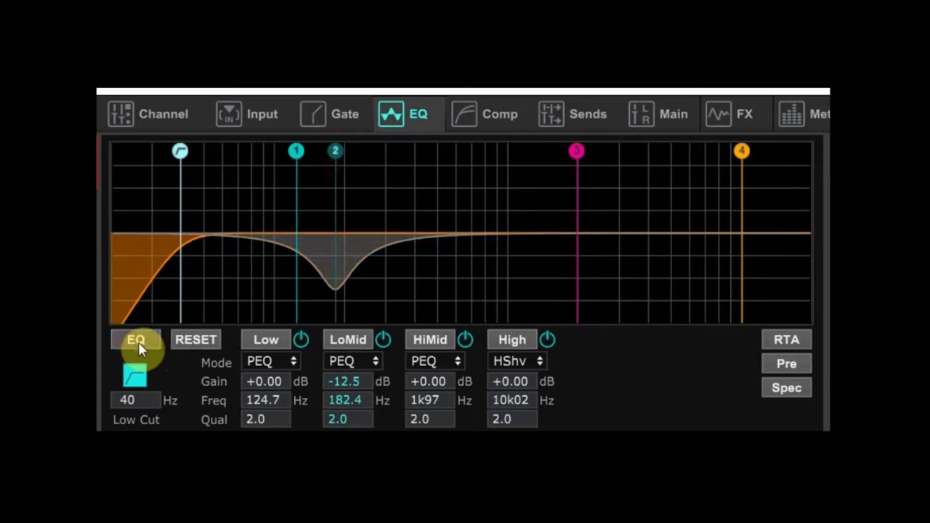
left_click(136, 340)
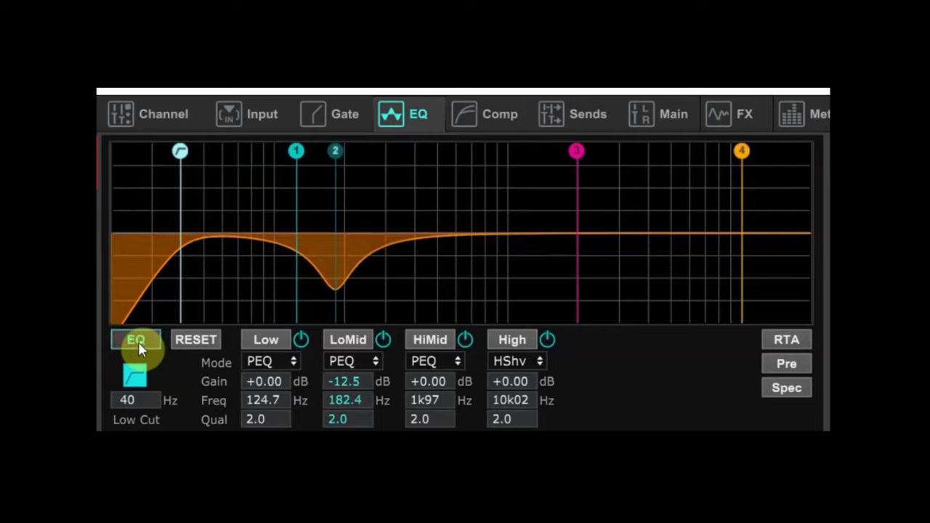
mouse_move(335, 160)
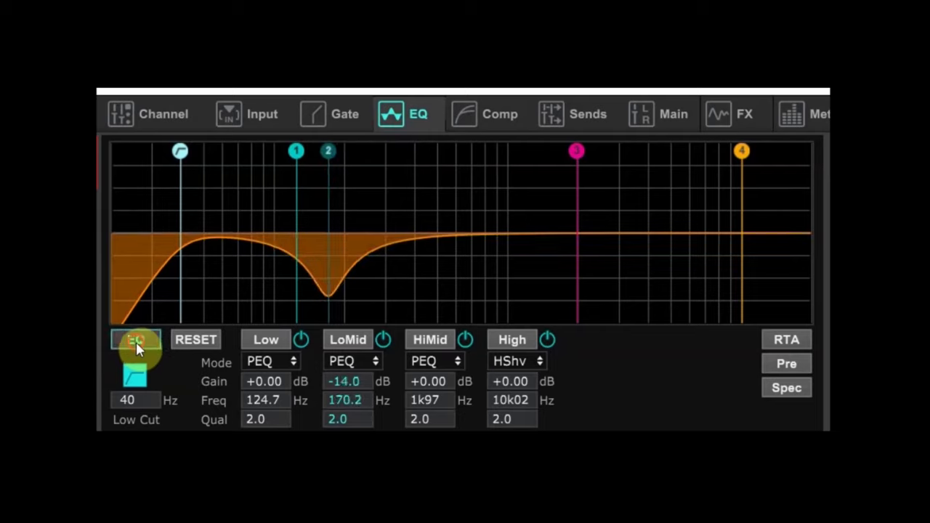
left_click(137, 340)
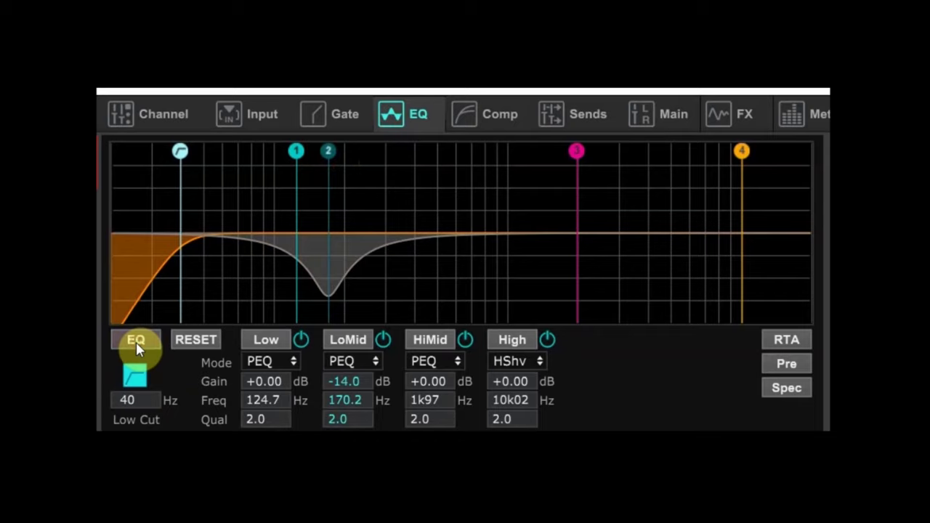
left_click(136, 339)
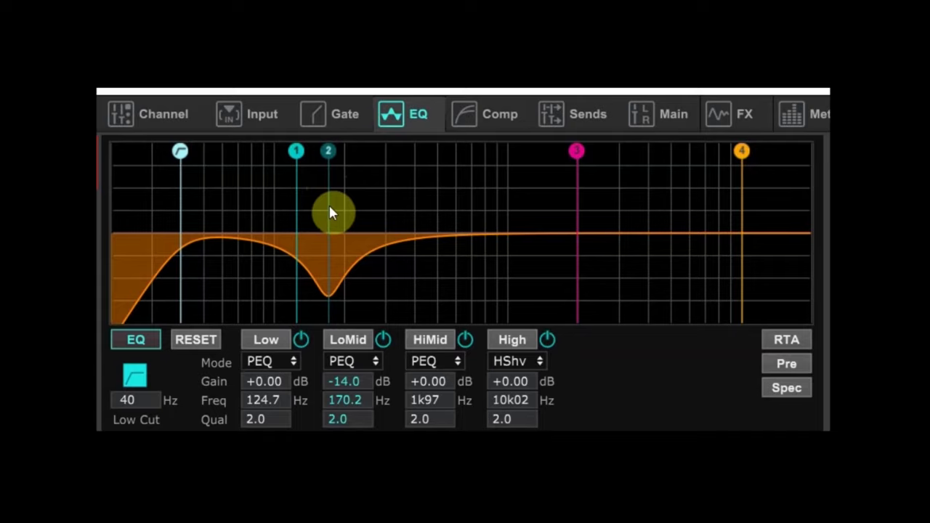
mouse_move(331, 214)
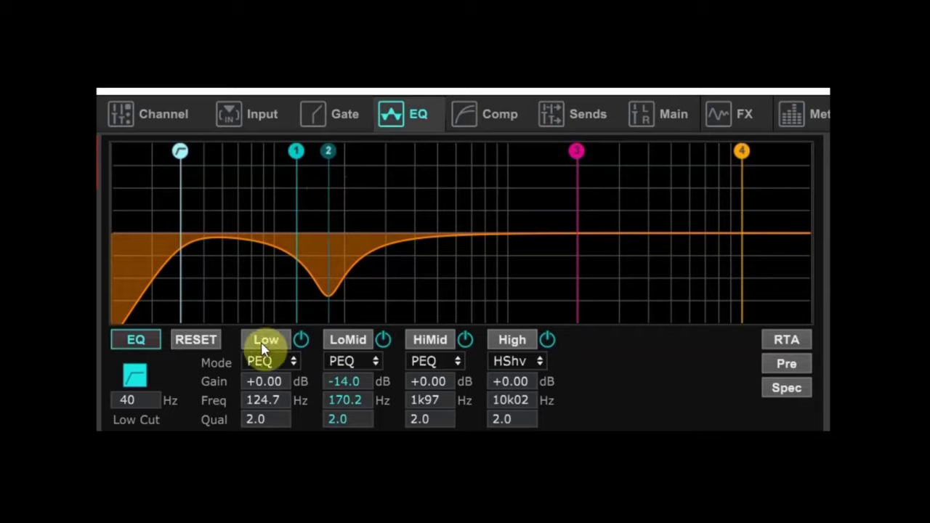
mouse_move(296, 161)
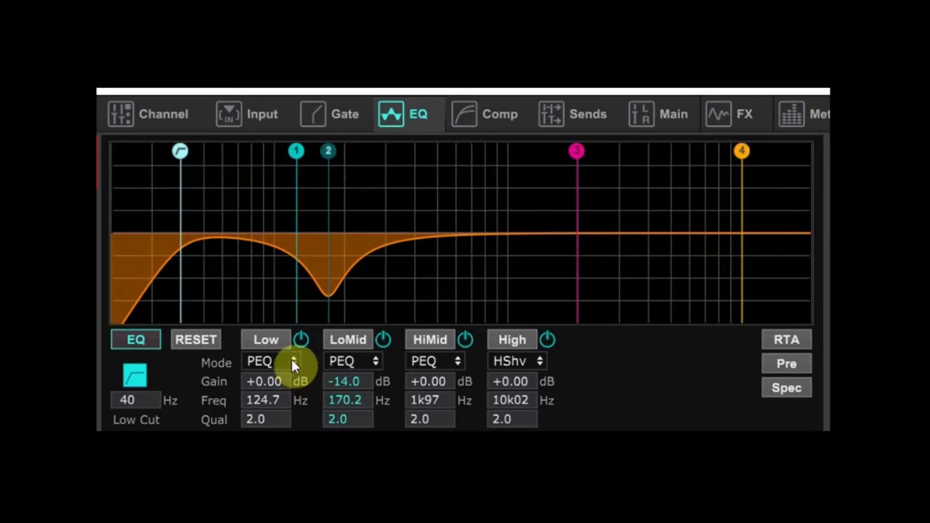
- Switch the Low band to low-shelf mode and set it to +6 dB at 67 Hz
left_click(271, 361)
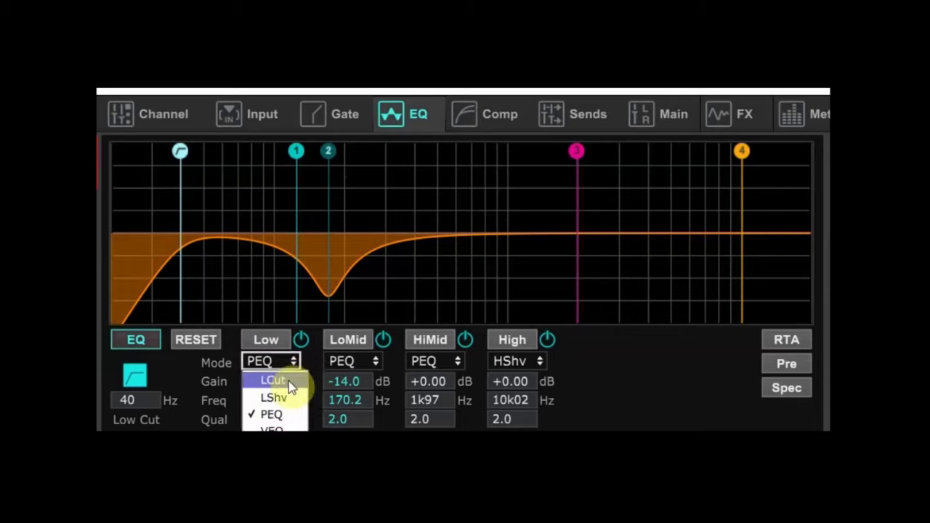
left_click(272, 397)
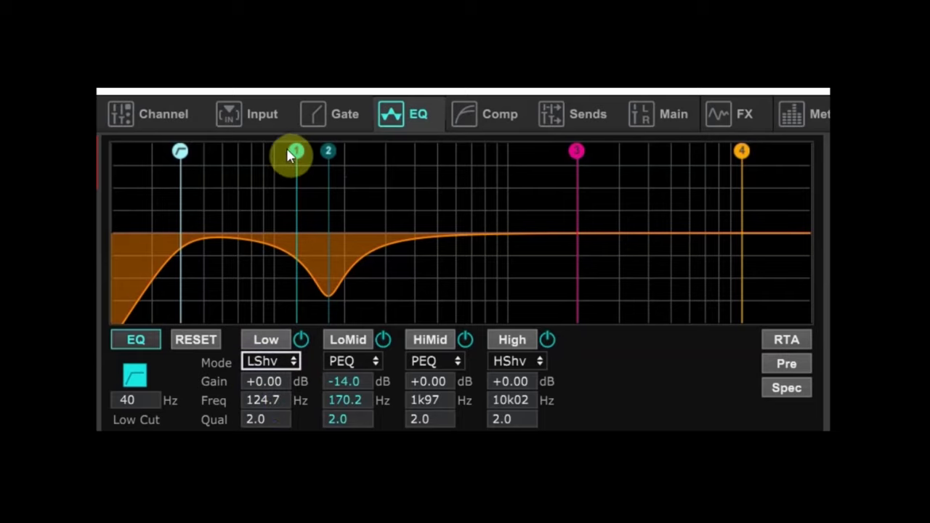
left_click_drag(294, 153, 265, 182)
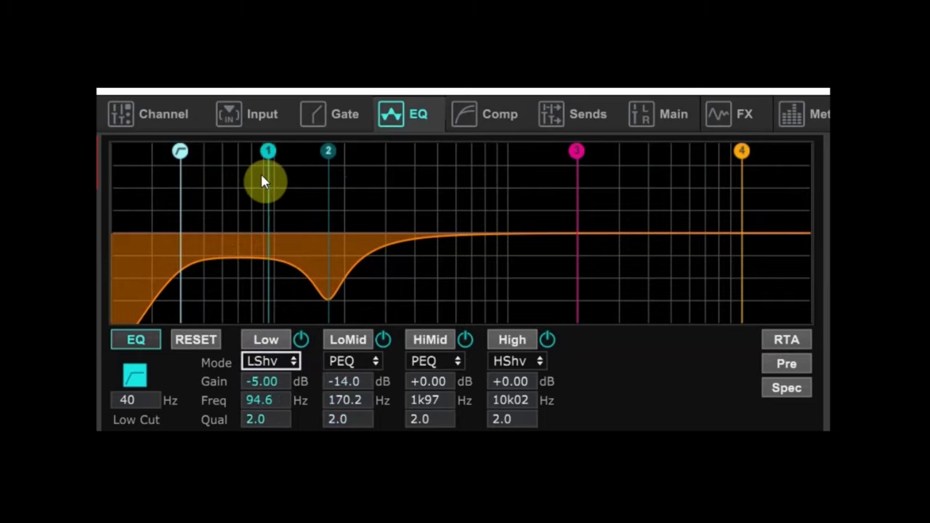
left_click_drag(267, 181, 233, 158)
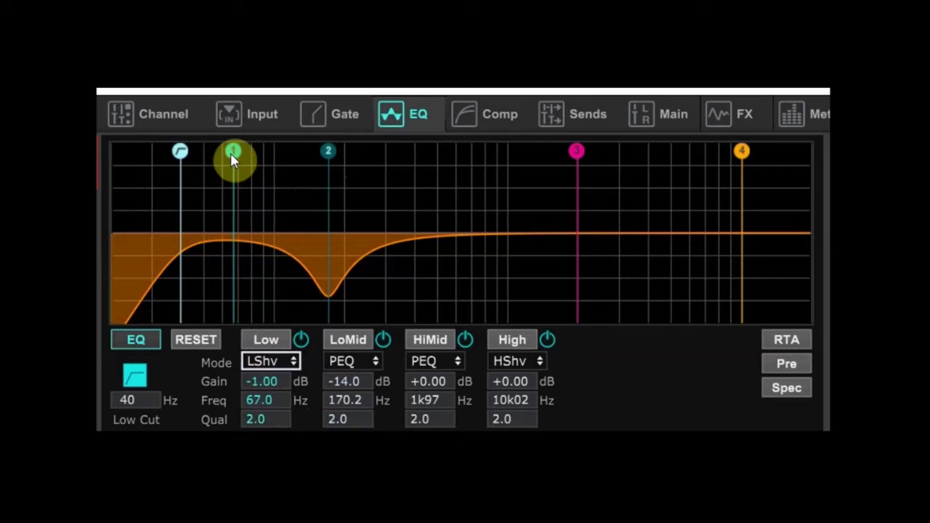
left_click_drag(233, 159, 227, 149)
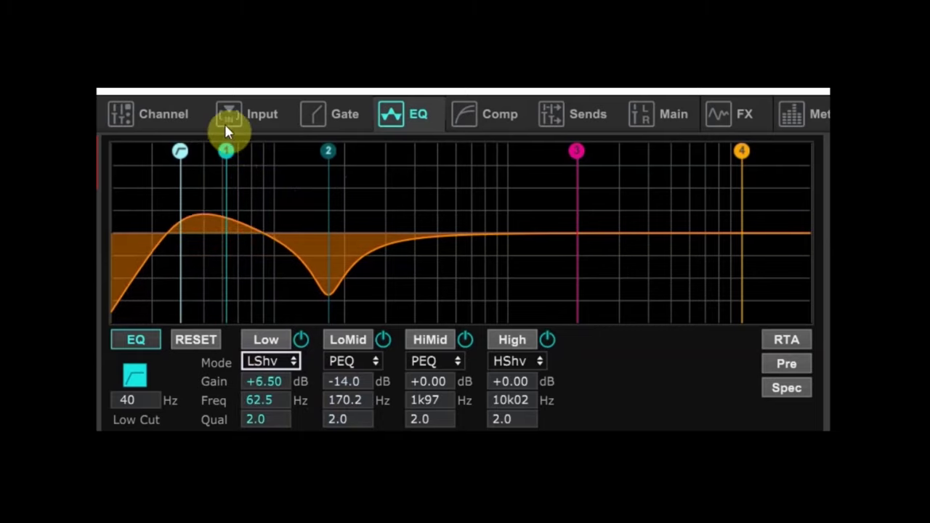
left_click_drag(227, 151, 229, 161)
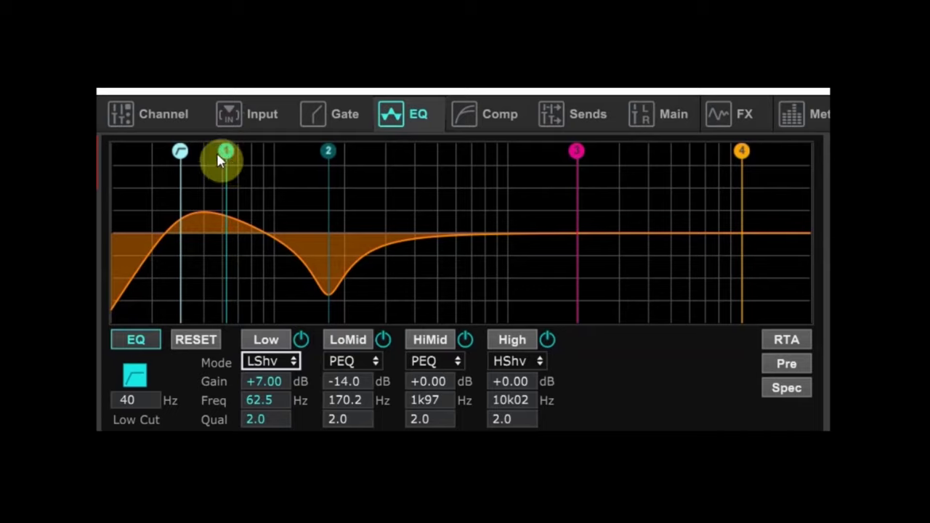
left_click_drag(225, 152, 236, 155)
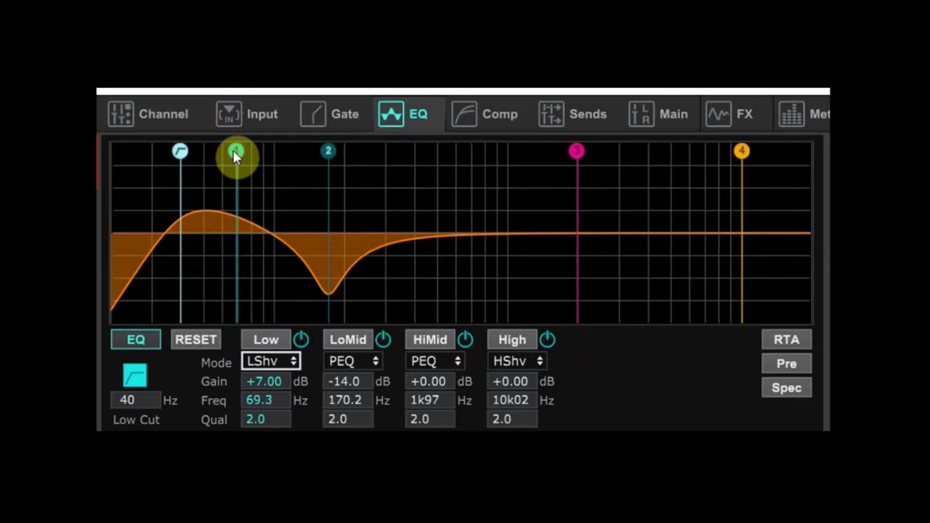
left_click_drag(235, 152, 248, 154)
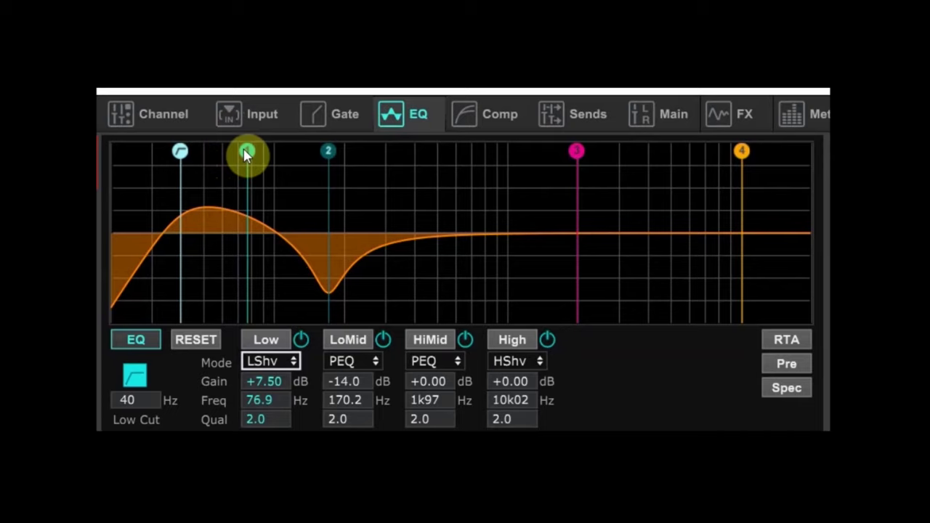
left_click_drag(248, 152, 248, 163)
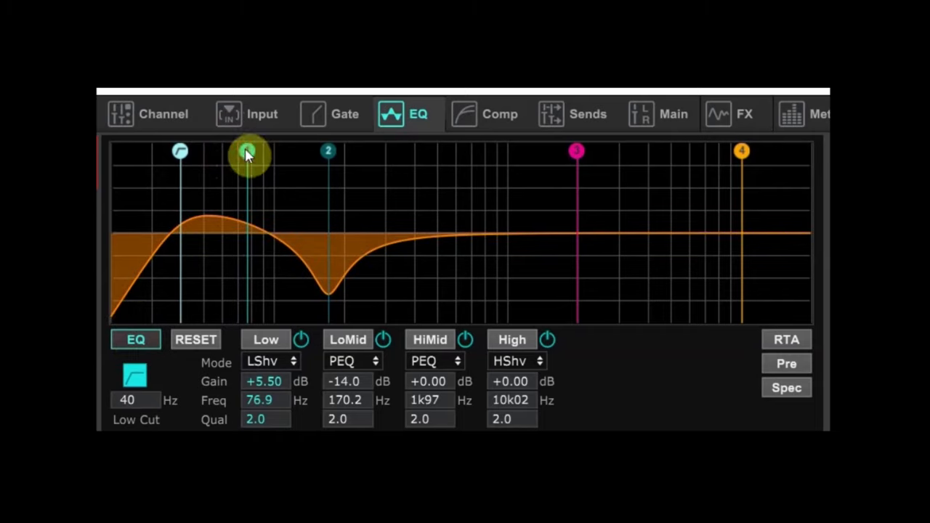
left_click_drag(247, 153, 233, 175)
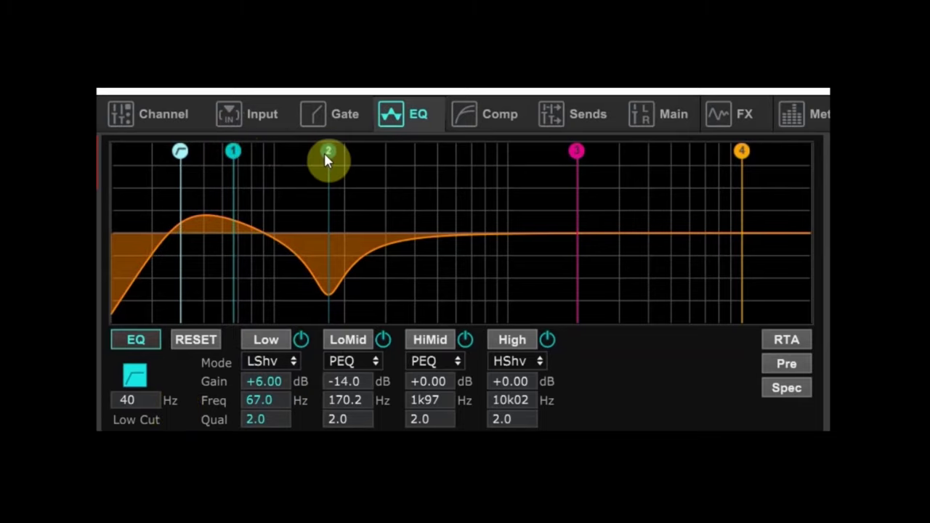
- Move the low-mid cut to 148 Hz at -14 dB and compare against bypass
left_click_drag(329, 160, 328, 240)
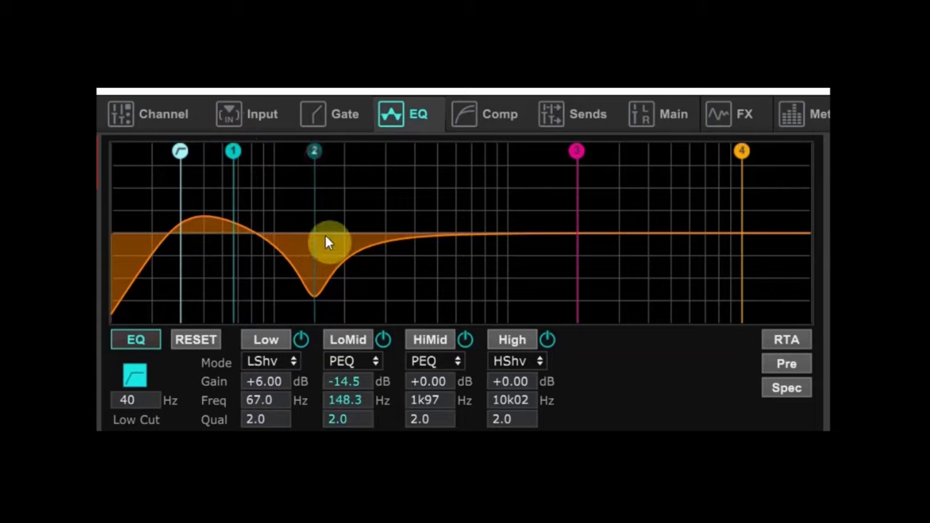
left_click_drag(327, 244, 314, 160)
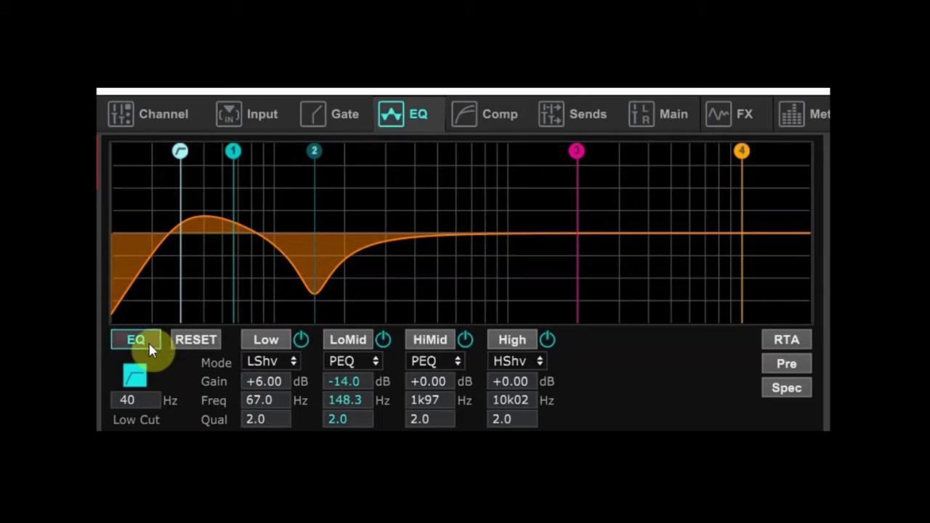
left_click(135, 339)
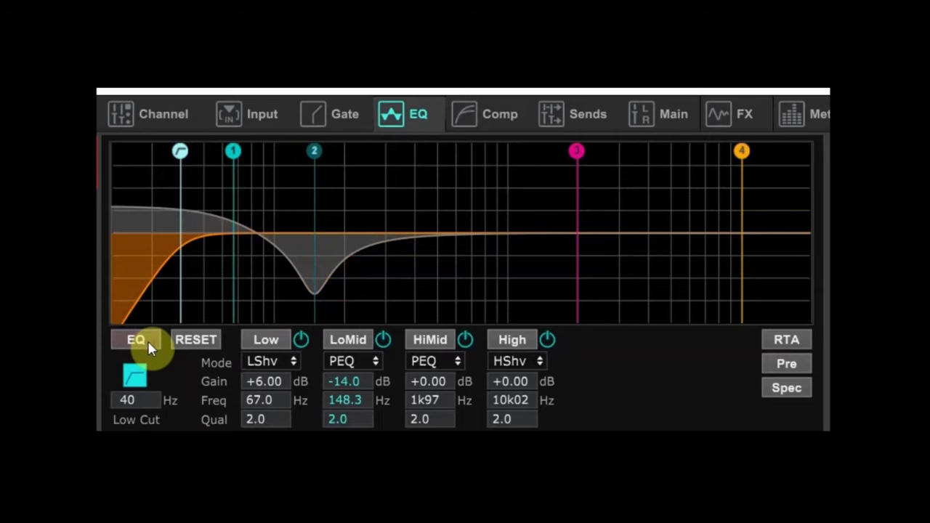
left_click(135, 339)
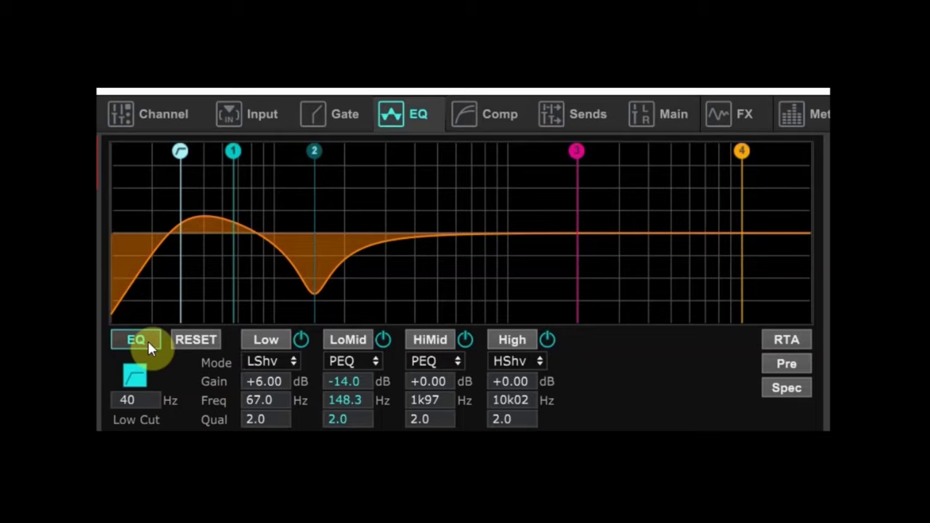
mouse_move(524, 349)
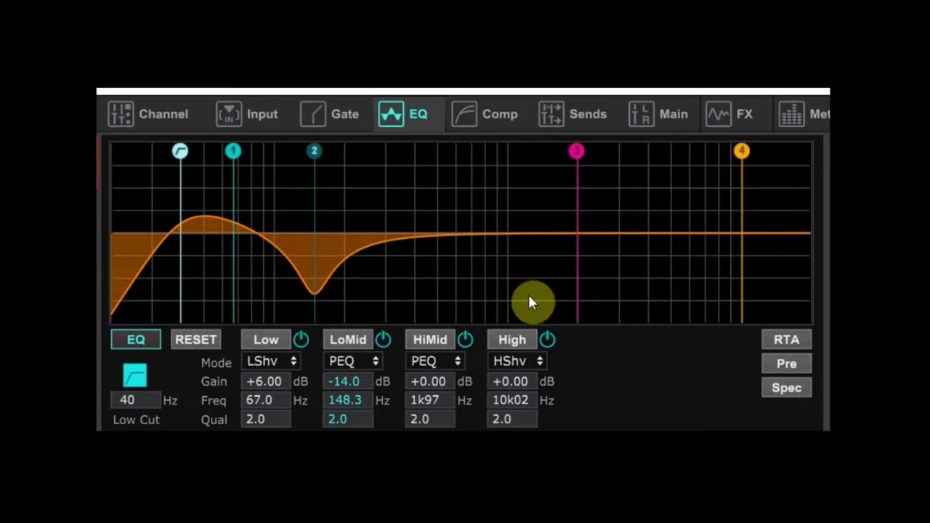
mouse_move(541, 371)
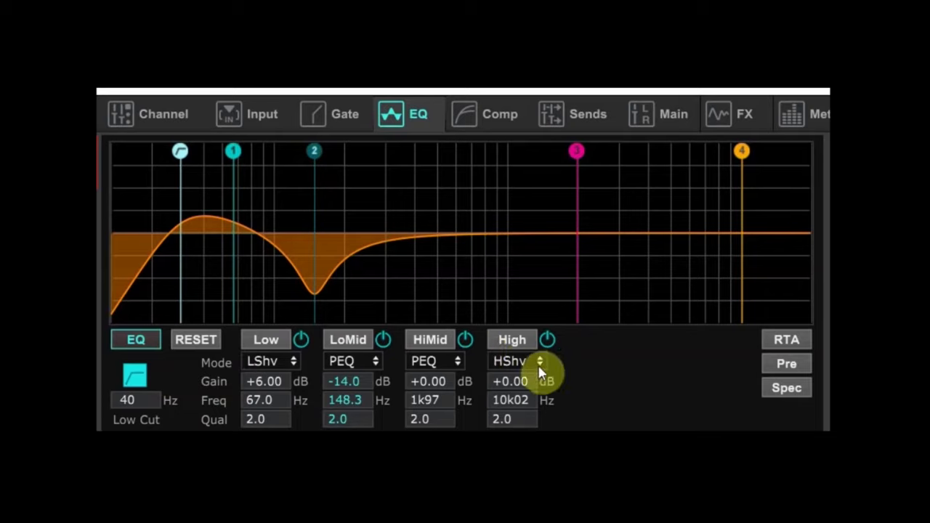
- Change the High band mode from HShv high shelf to PEQ peaking
left_click(518, 361)
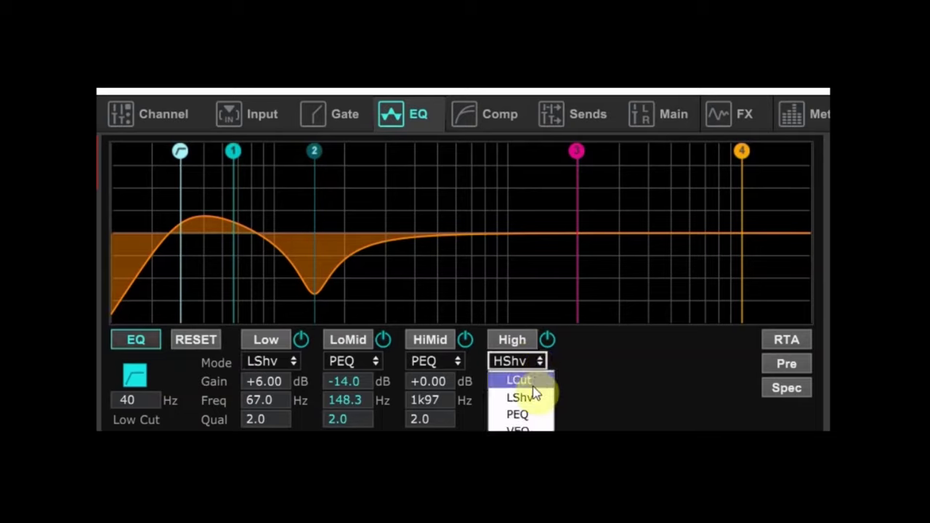
left_click(517, 414)
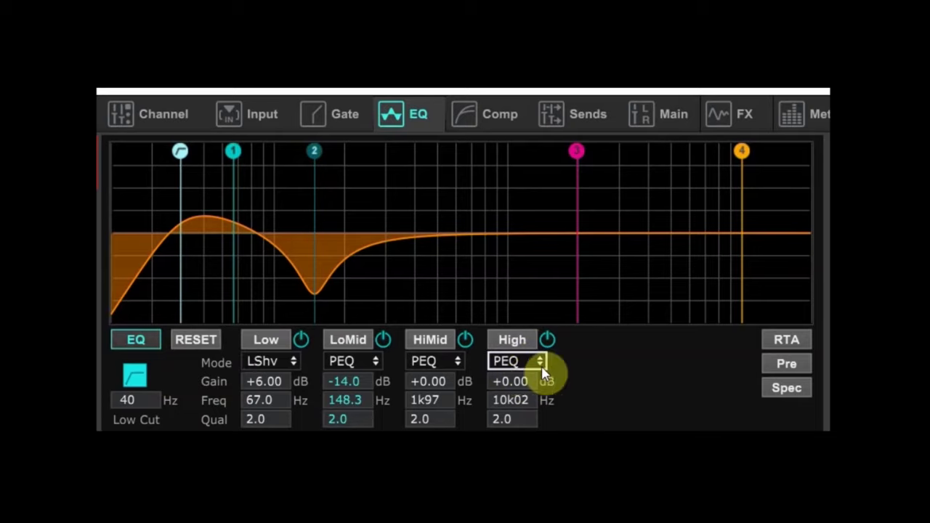
mouse_move(574, 383)
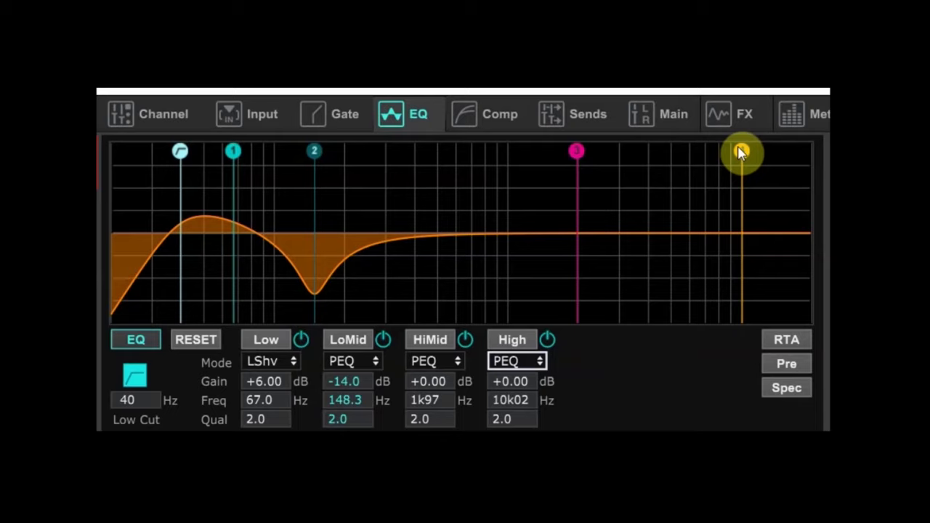
mouse_move(742, 152)
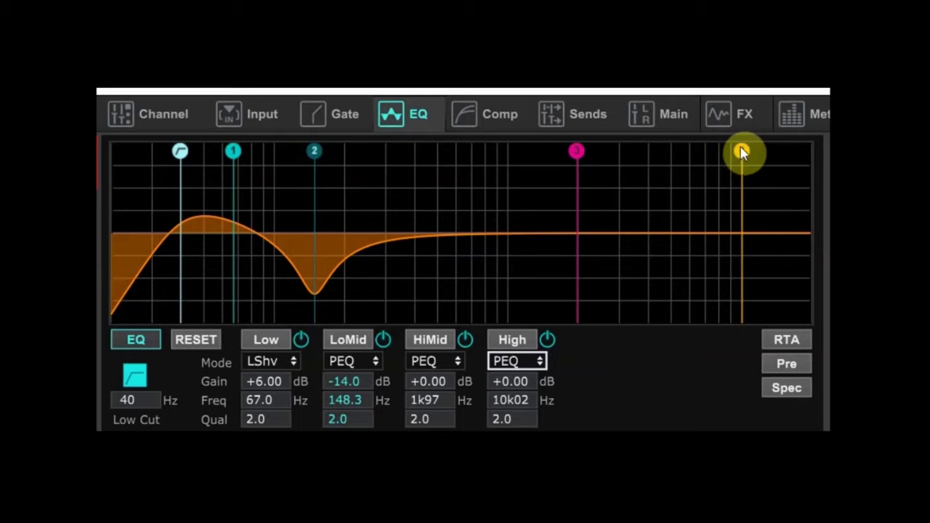
- Boost the High band about +6 dB near 3.55 kHz, comparing against bypass
left_click_drag(742, 152, 660, 159)
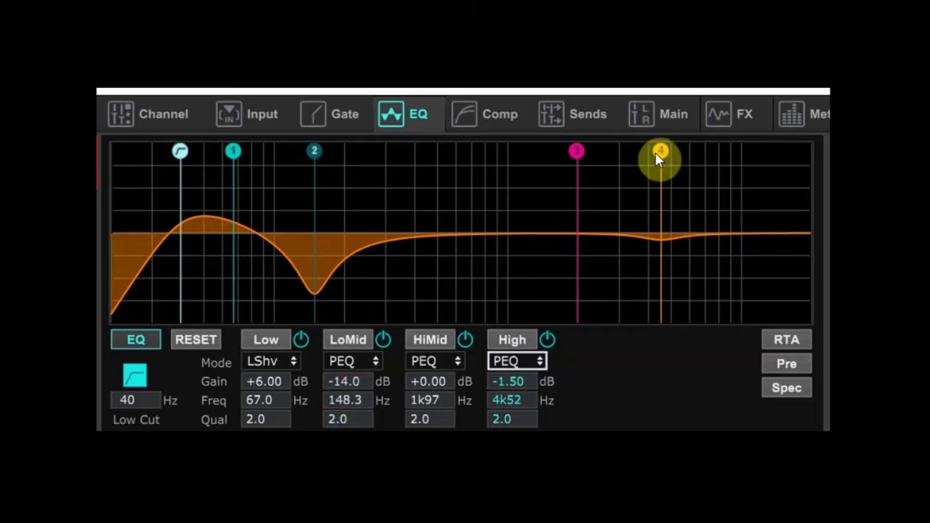
left_click_drag(660, 151, 622, 151)
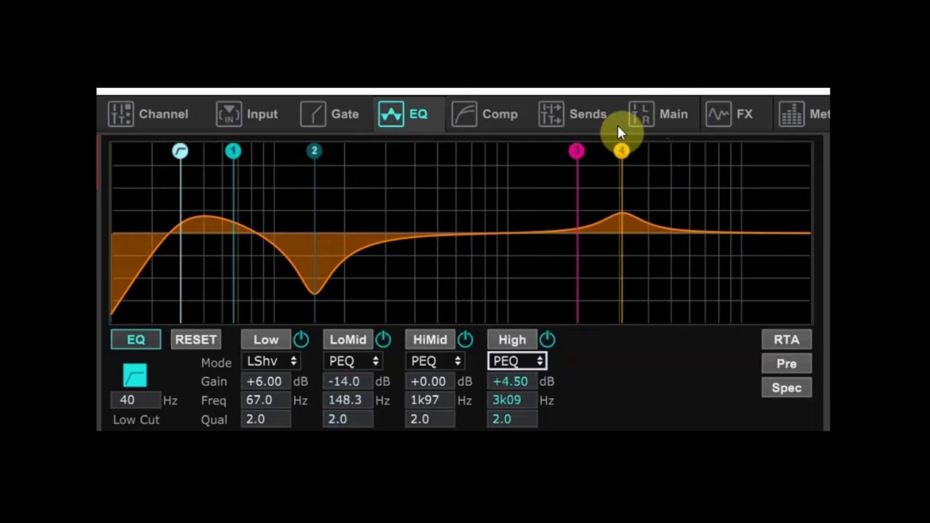
left_click_drag(622, 151, 621, 129)
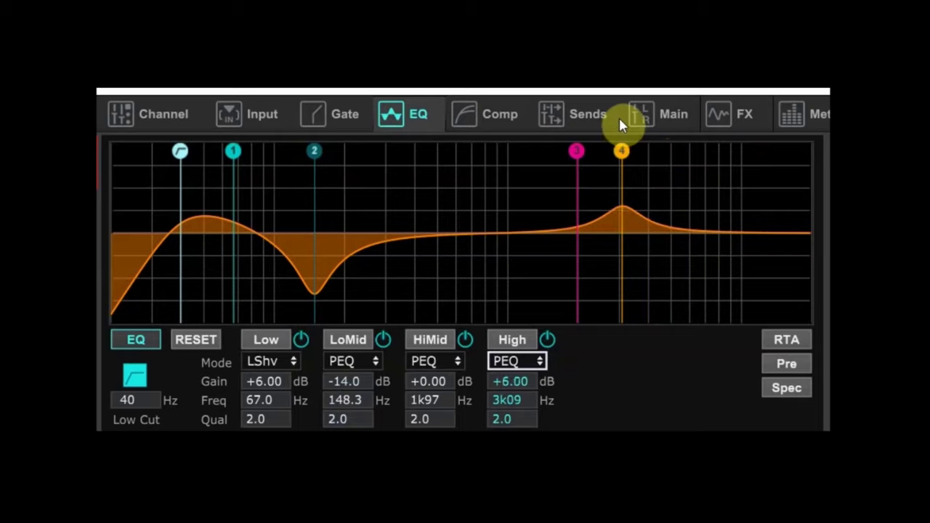
mouse_move(464, 312)
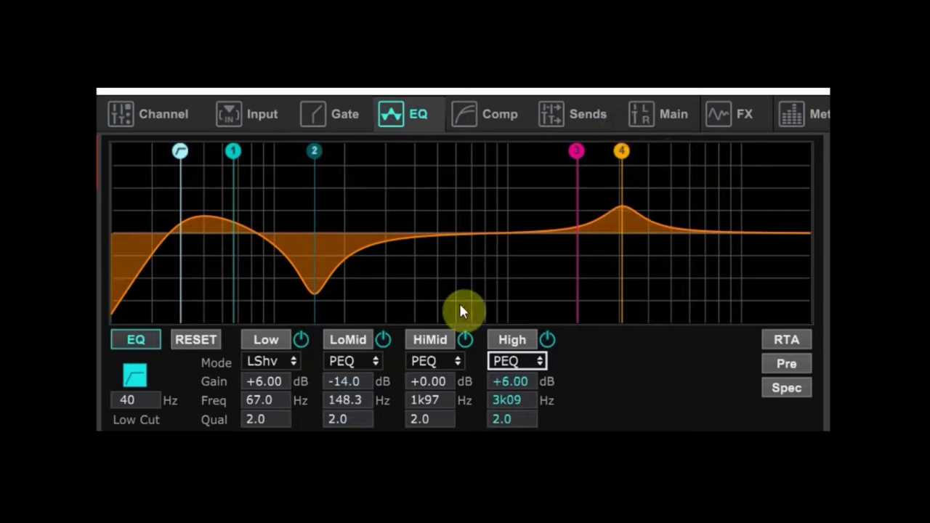
mouse_move(622, 152)
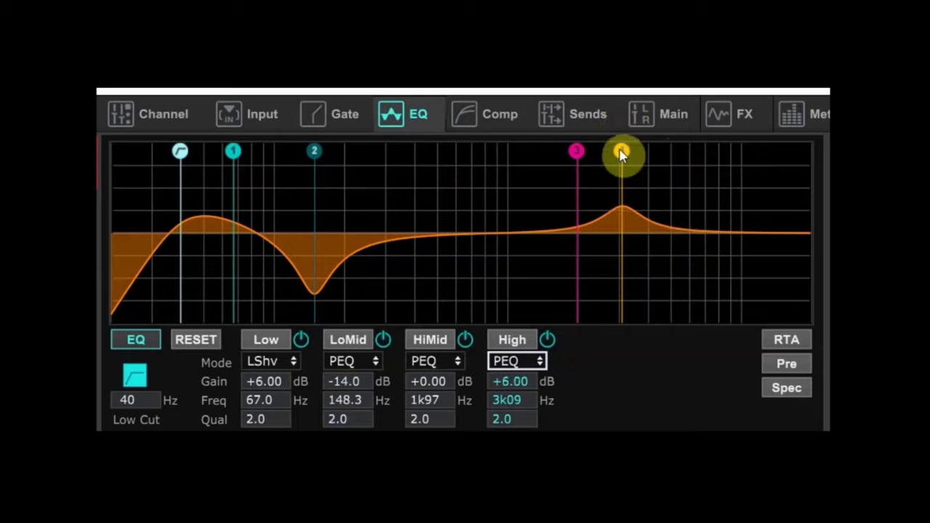
left_click_drag(621, 152, 607, 149)
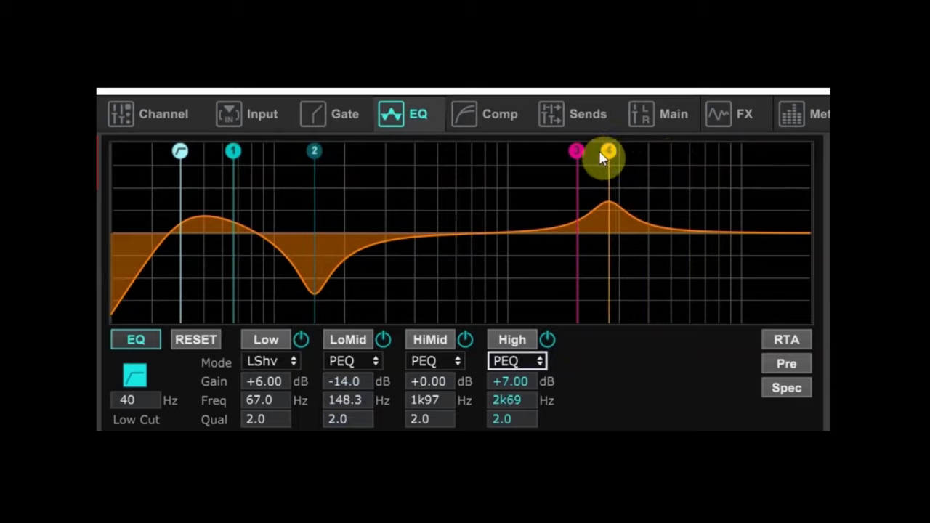
left_click_drag(607, 155, 633, 155)
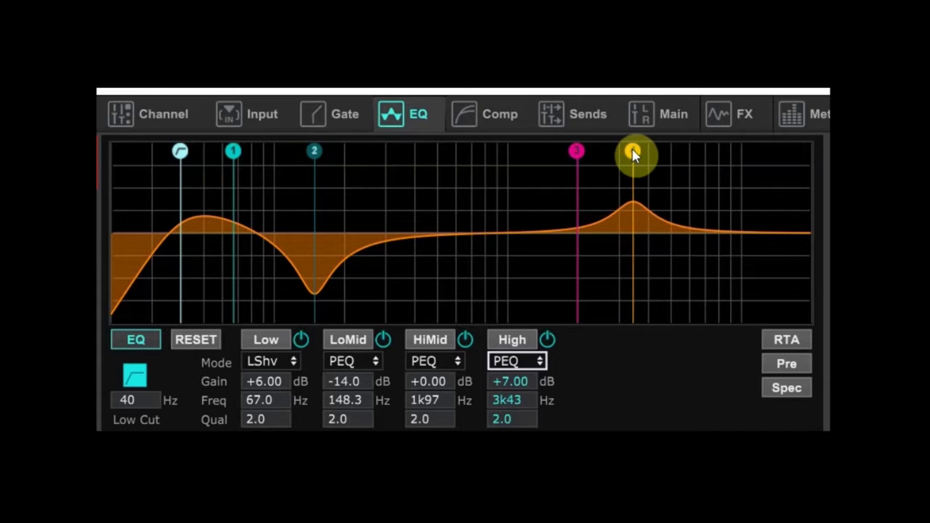
left_click(136, 340)
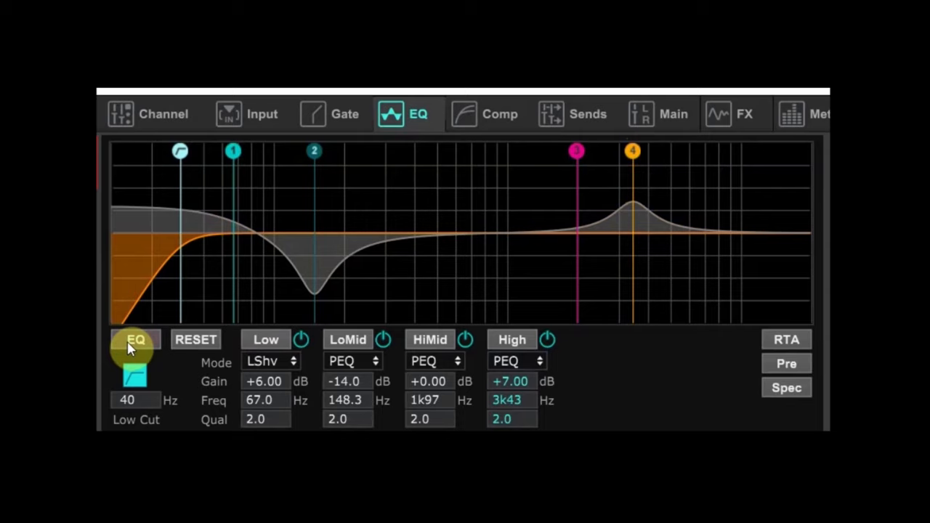
left_click(136, 341)
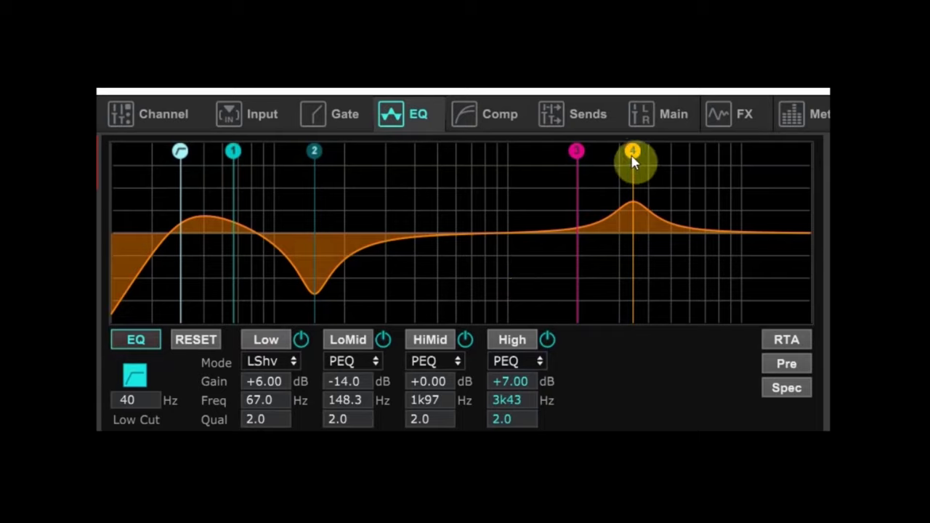
left_click_drag(634, 153, 629, 207)
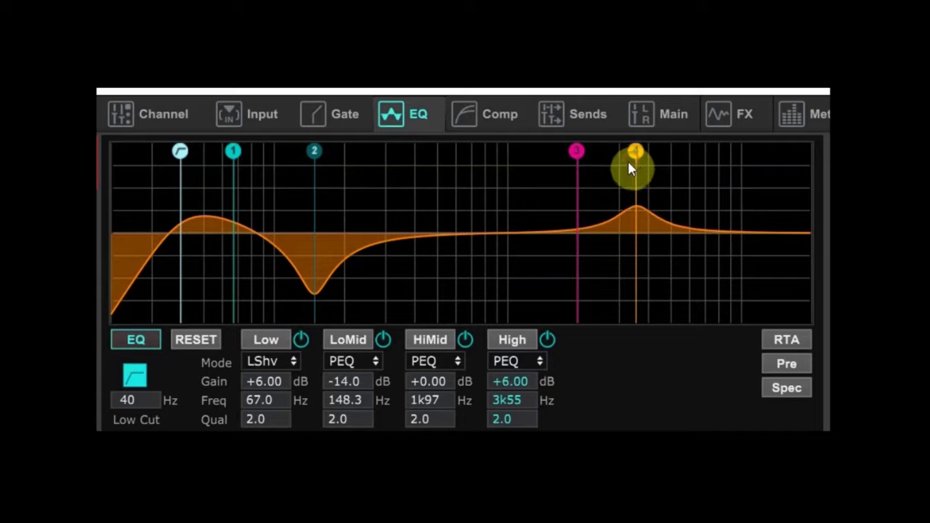
left_click(136, 340)
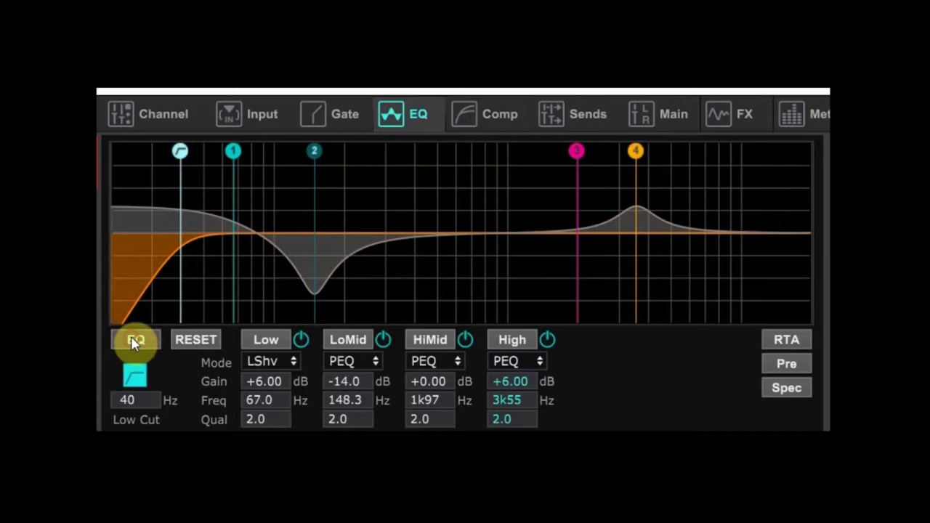
left_click(136, 340)
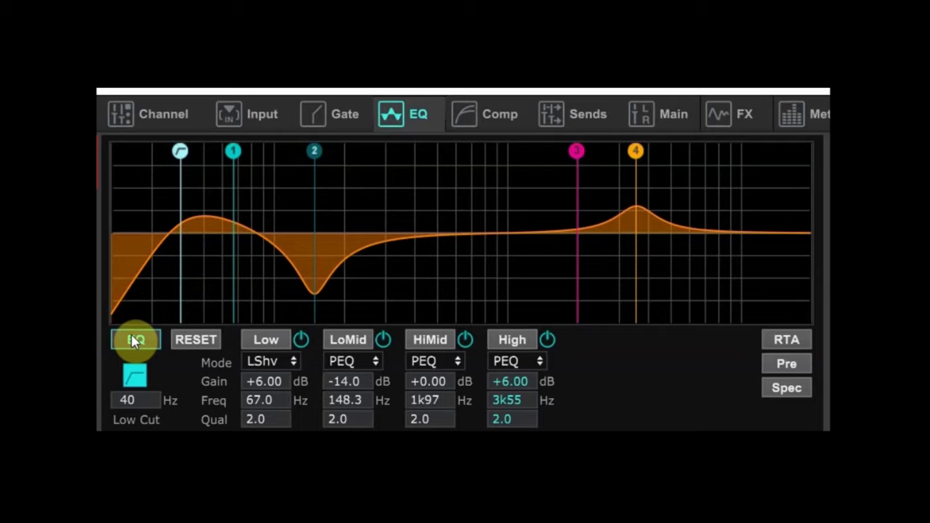
mouse_move(429, 349)
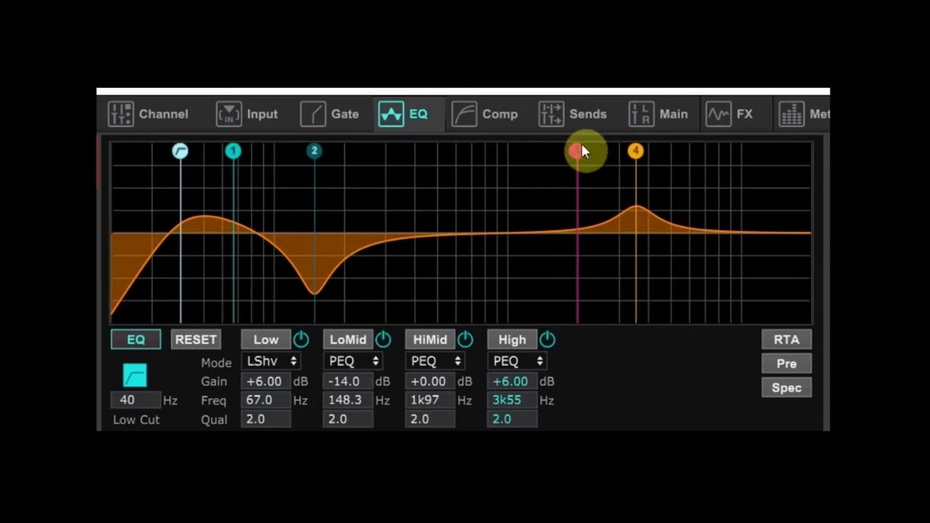
- Pull band 3 into a cut around 432.5 Hz and A/B it against bypass
left_click_drag(586, 150, 436, 172)
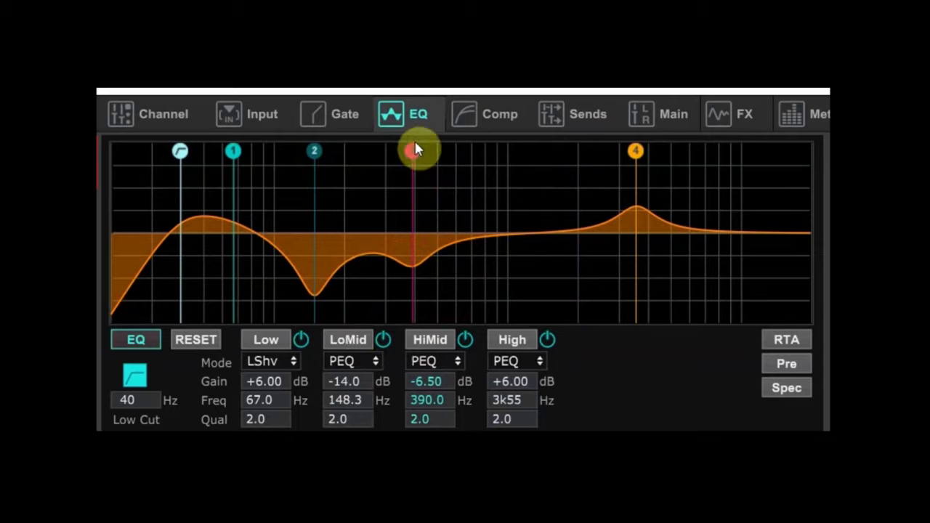
left_click_drag(415, 149, 433, 173)
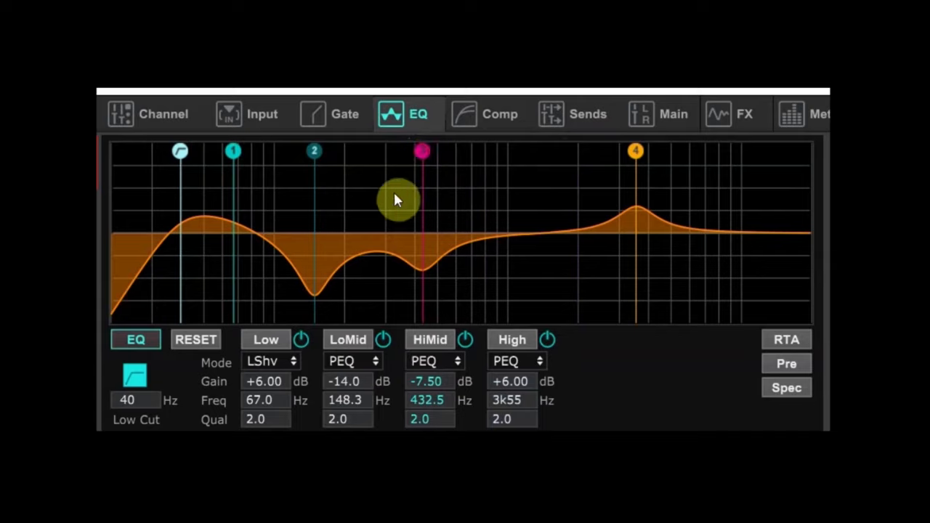
left_click(135, 339)
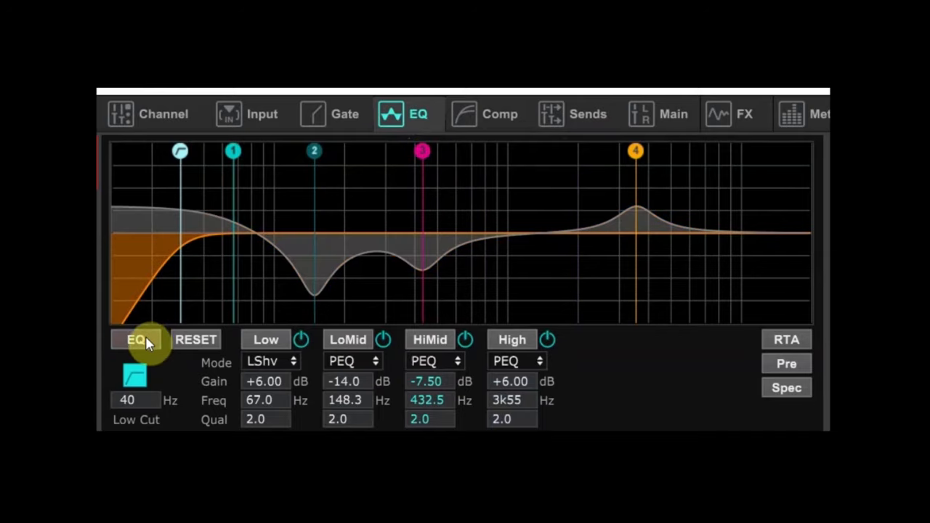
left_click(137, 339)
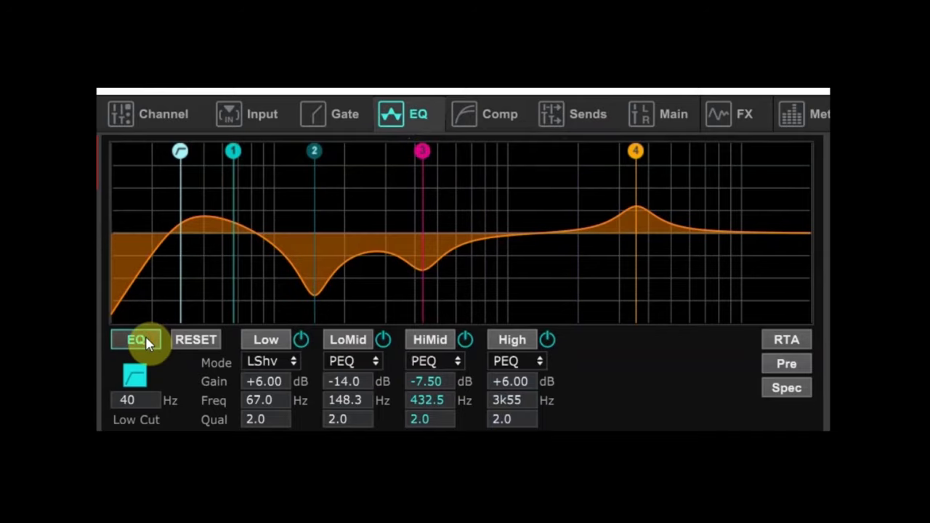
left_click(135, 339)
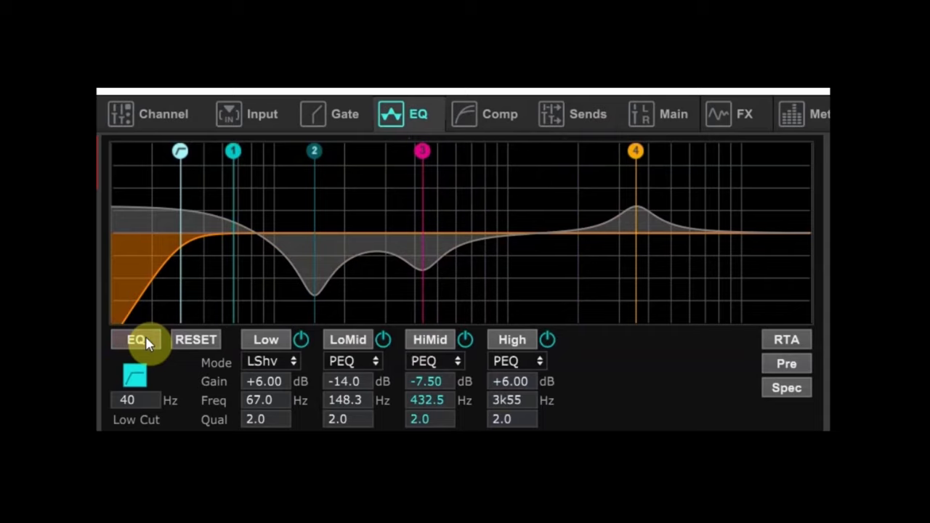
left_click(136, 340)
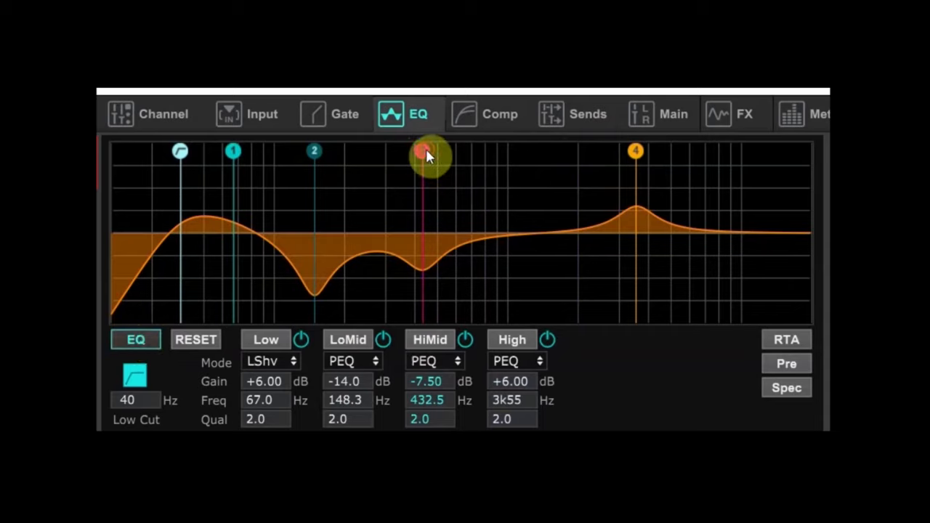
- Ease the 432.5 Hz cut to -6.5 dB and compare again, leaving EQ on
left_click_drag(424, 155, 424, 151)
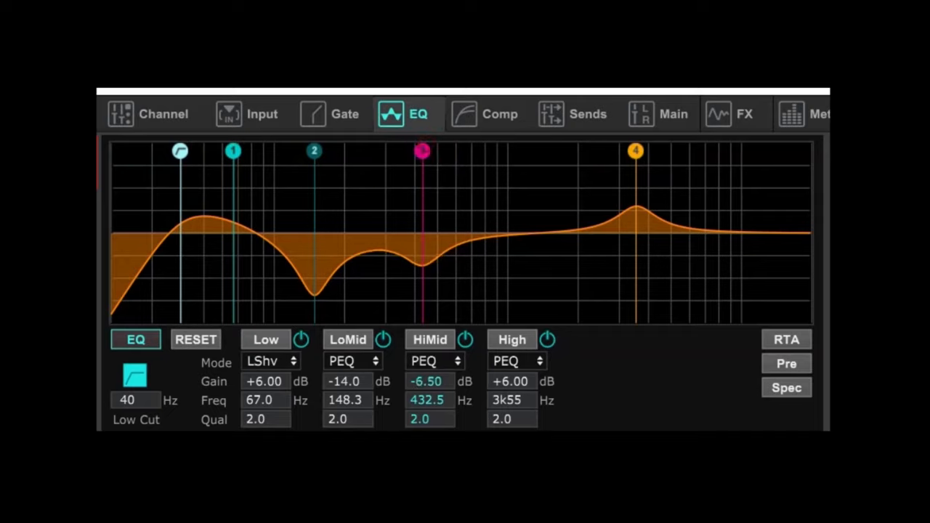
left_click(135, 339)
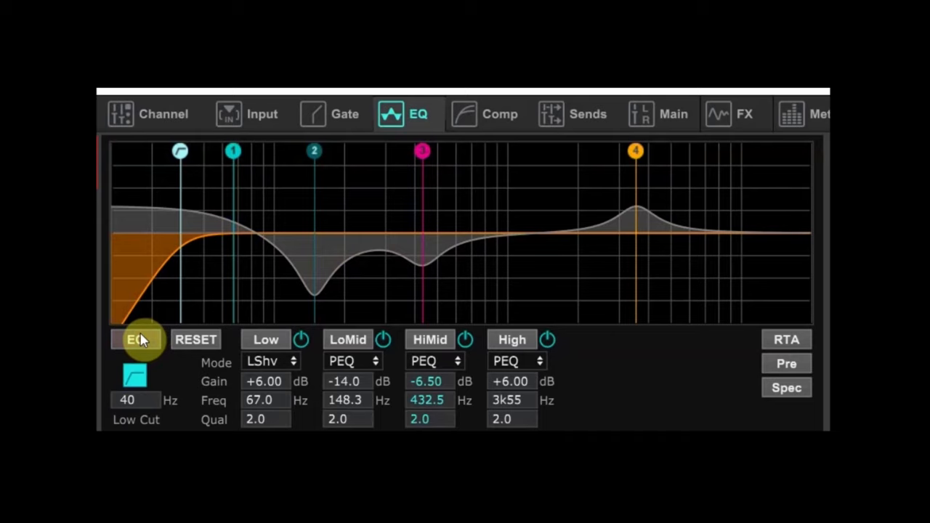
left_click(137, 339)
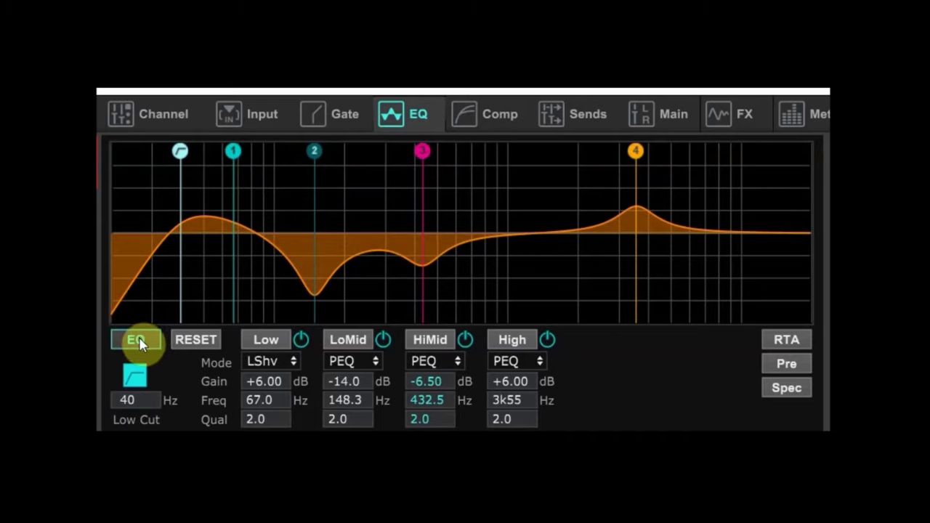
mouse_move(167, 312)
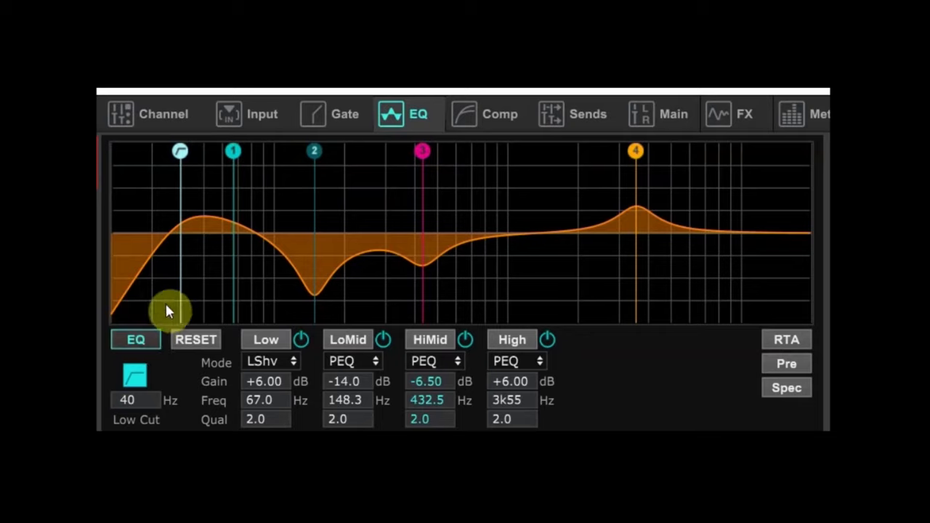
mouse_move(409, 204)
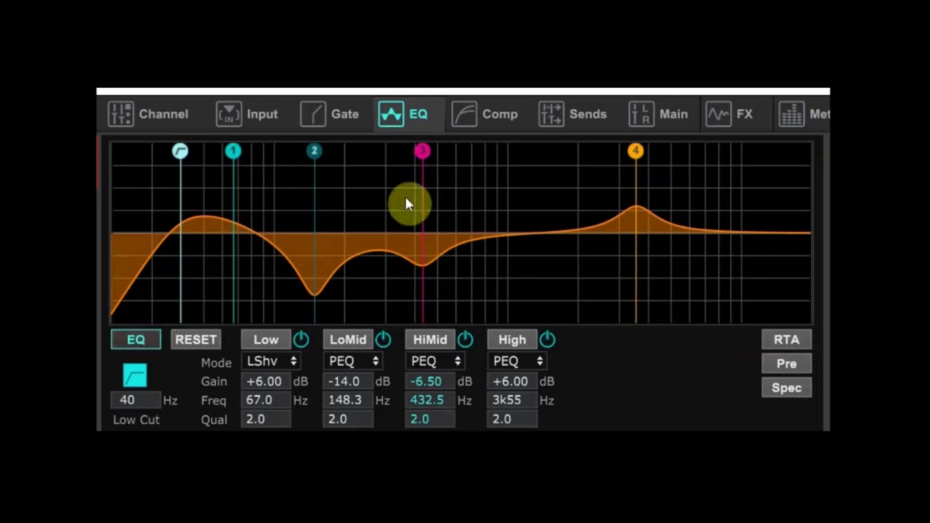
mouse_move(341, 177)
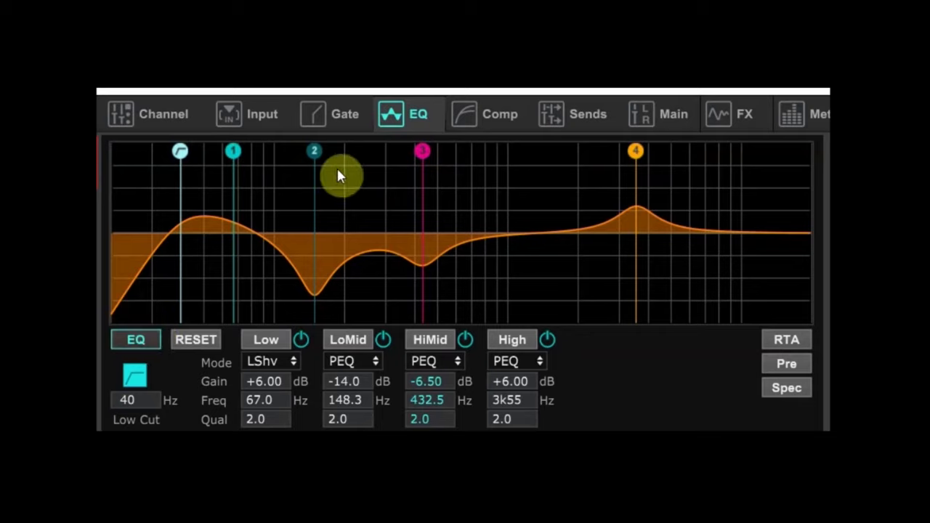
mouse_move(636, 160)
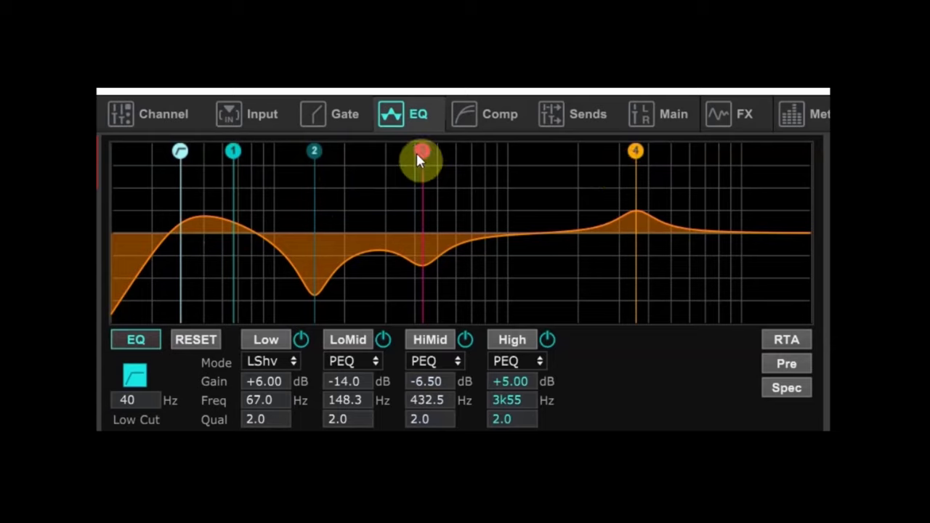
- Ease the HiMid cut to -4.5 dB and move the low-mid cut to 153.5 Hz, -13 dB
left_click_drag(421, 157, 389, 180)
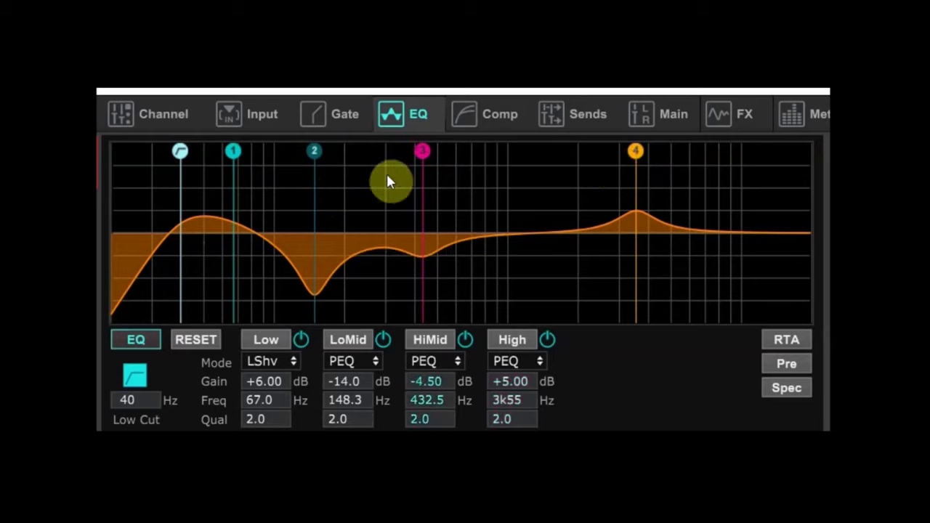
left_click_drag(389, 180, 322, 151)
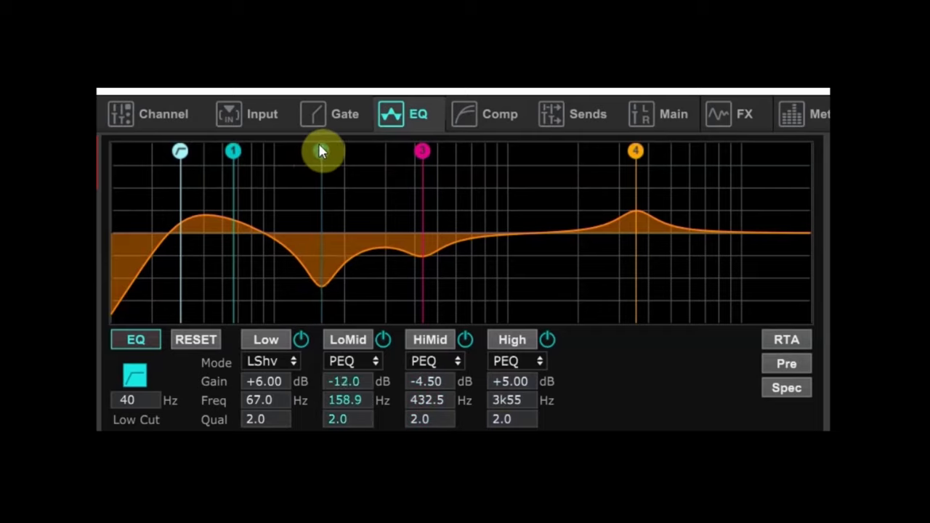
left_click_drag(321, 152, 317, 156)
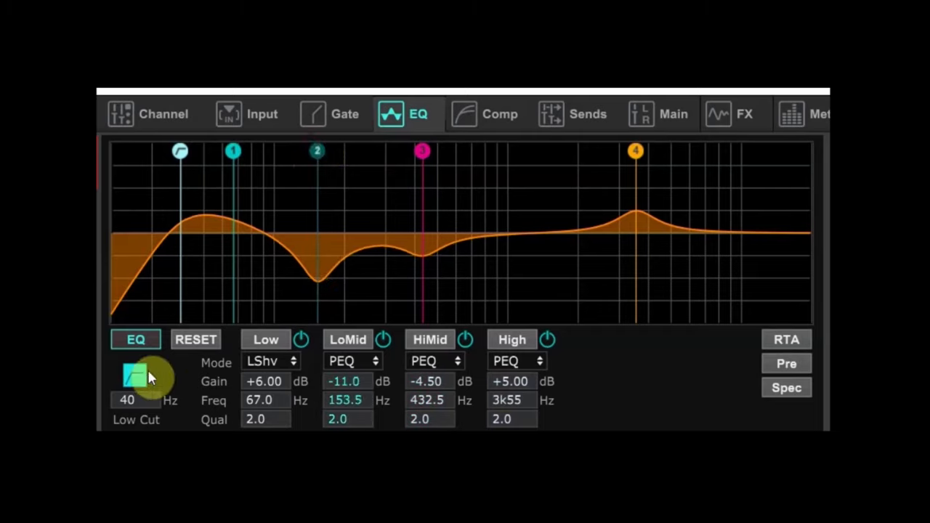
left_click(135, 340)
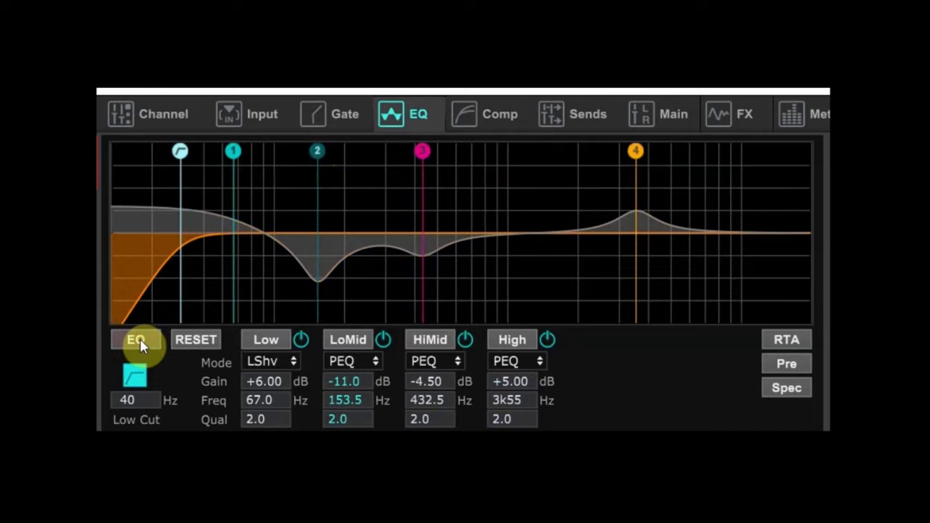
left_click(137, 340)
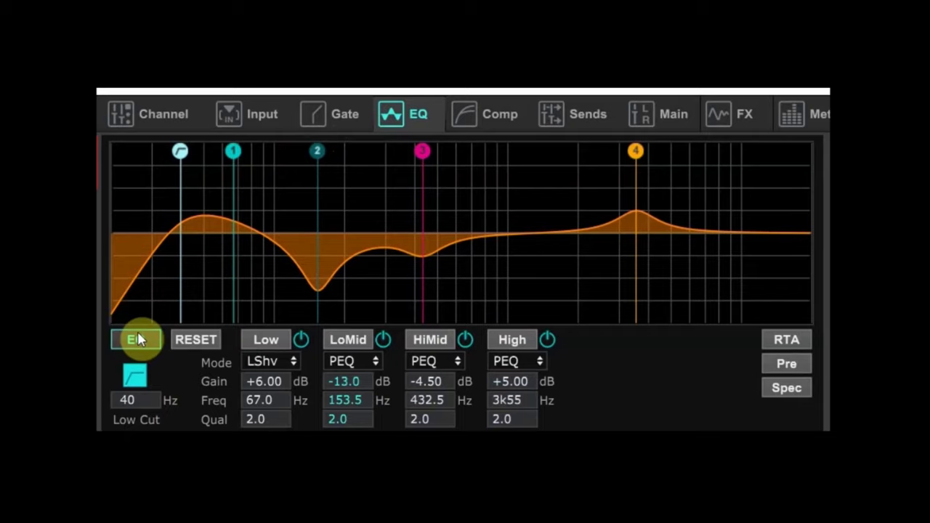
mouse_move(604, 258)
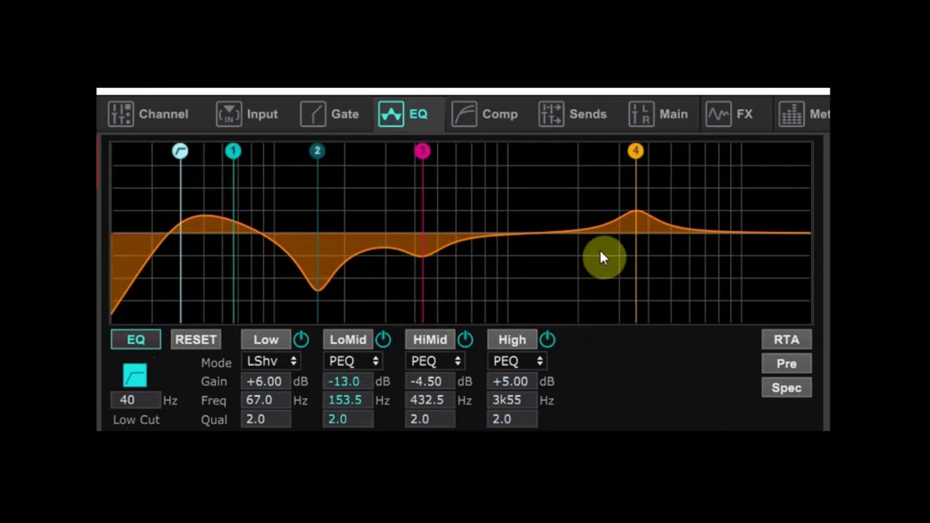
- A/B the low-mid cut against bypass, then select the High band Q field
left_click(135, 339)
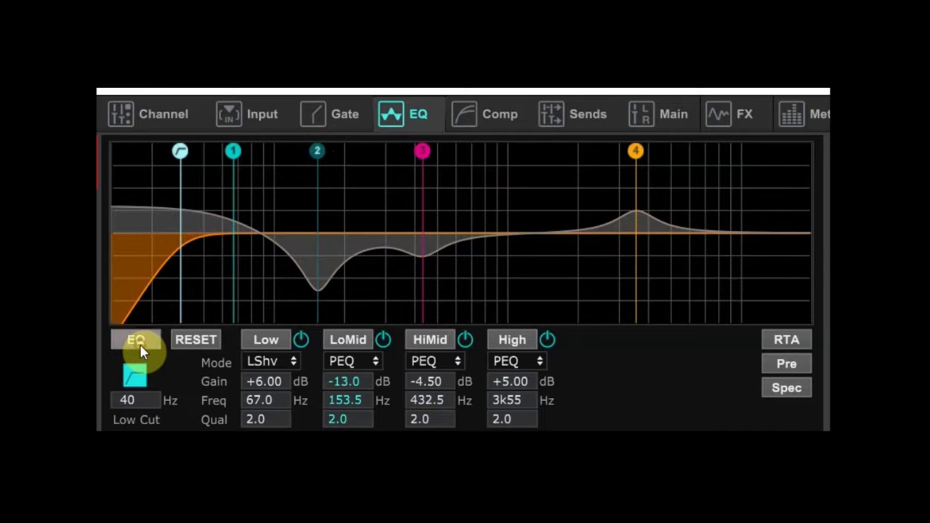
left_click(137, 341)
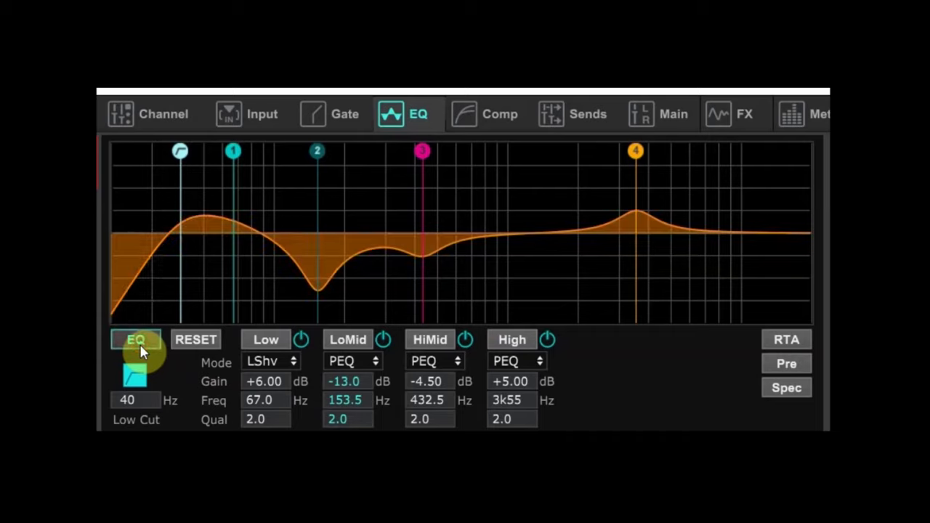
mouse_move(597, 360)
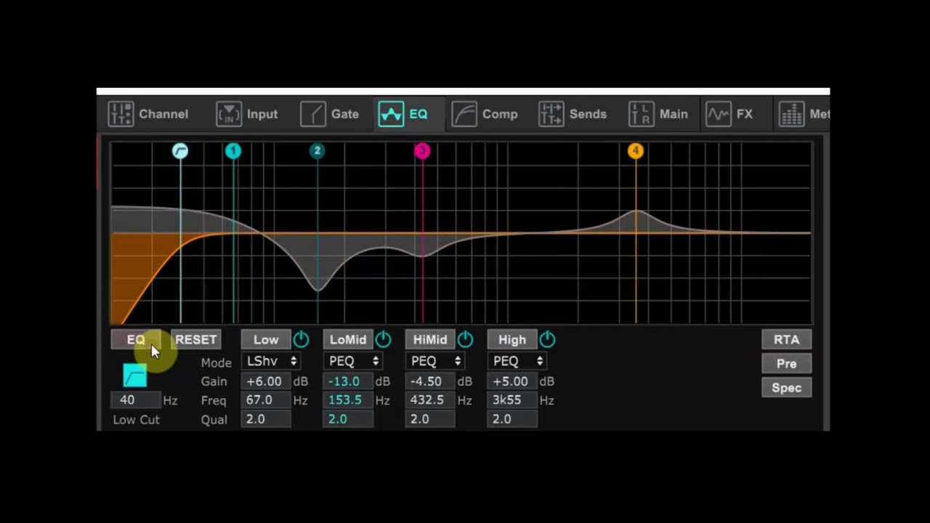
left_click(135, 340)
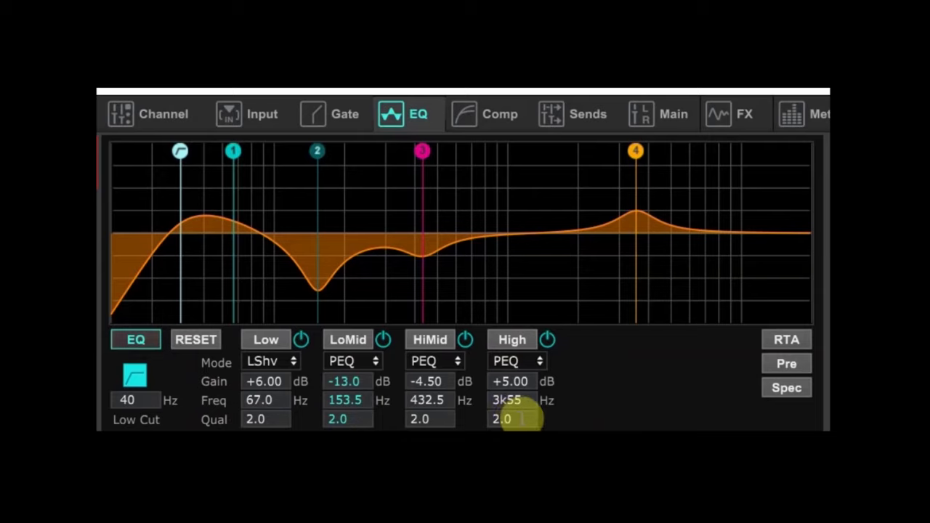
left_click(513, 420)
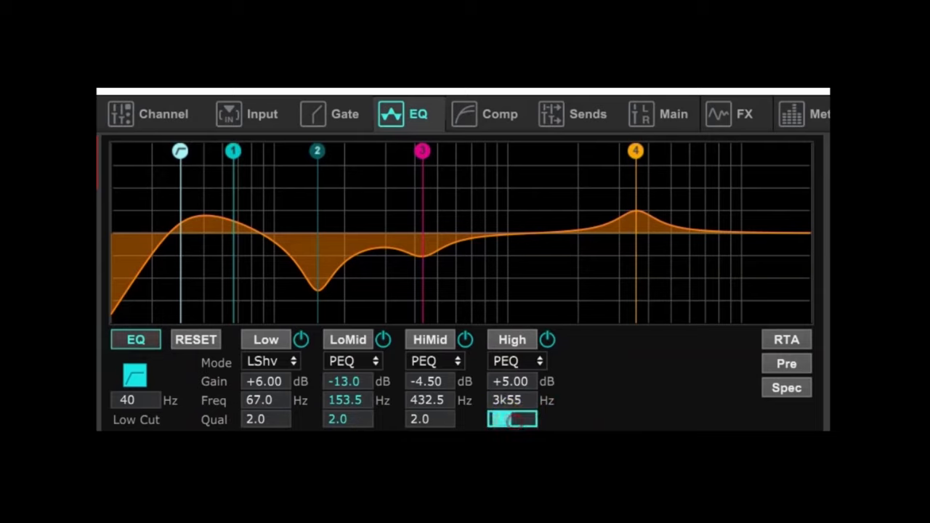